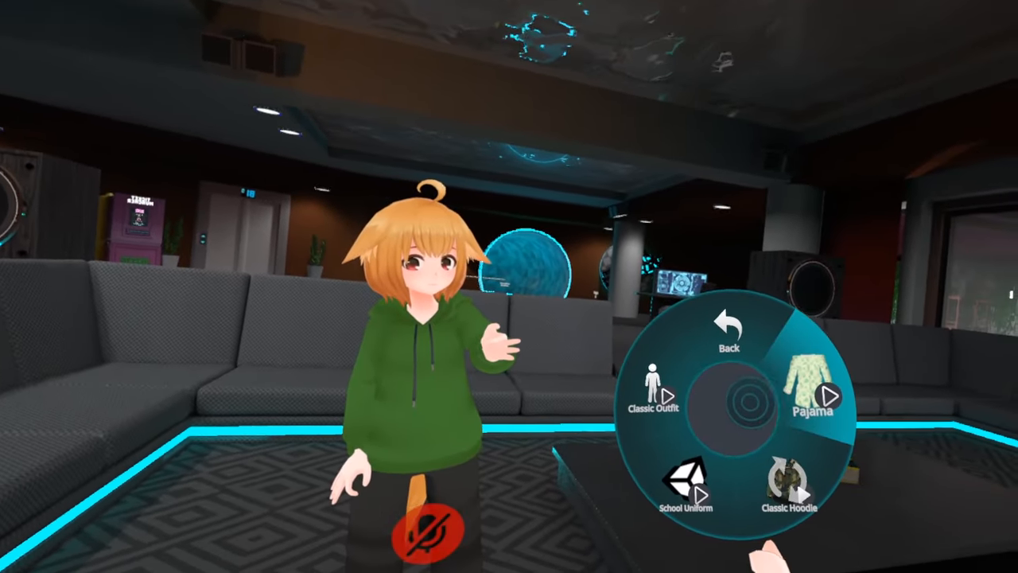
# Select Pajama in the Action Menu outfit submenu to swap the green hoodie
pyautogui.click(833, 396)
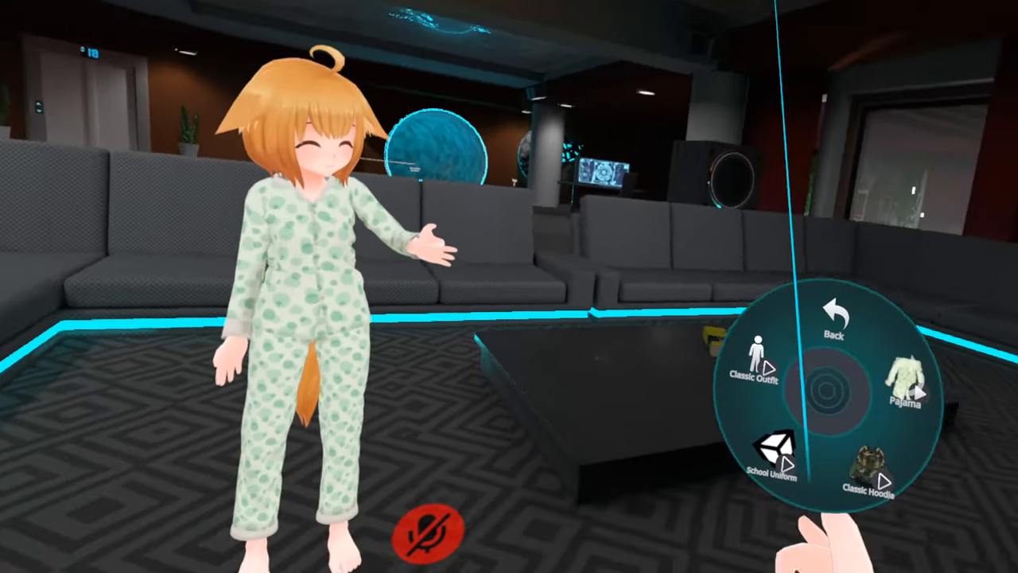
pyautogui.click(772, 454)
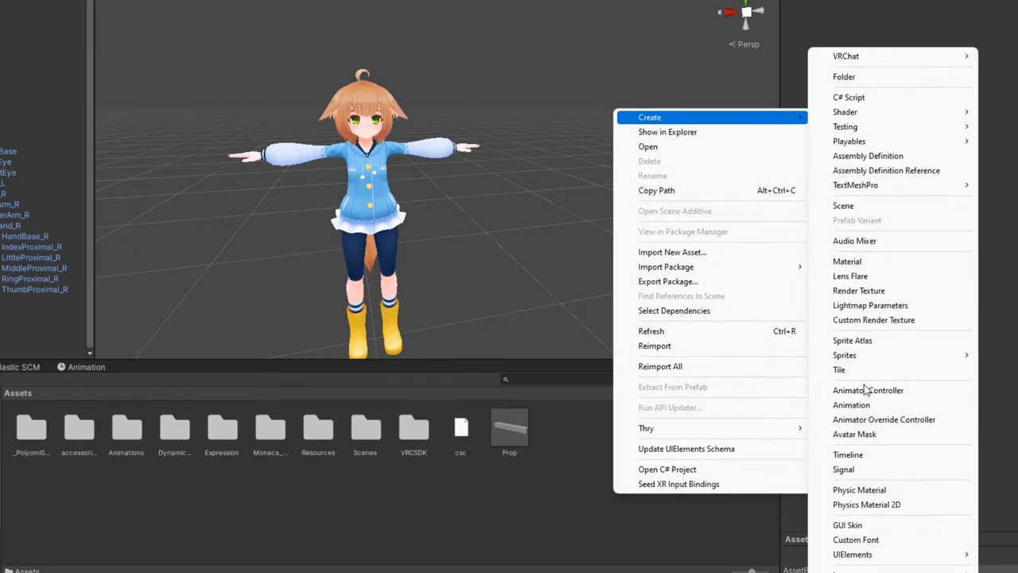
# Create the FXMonaca animator controller and pick the Avatar Descriptor's FX layer slot
pyautogui.click(868, 390)
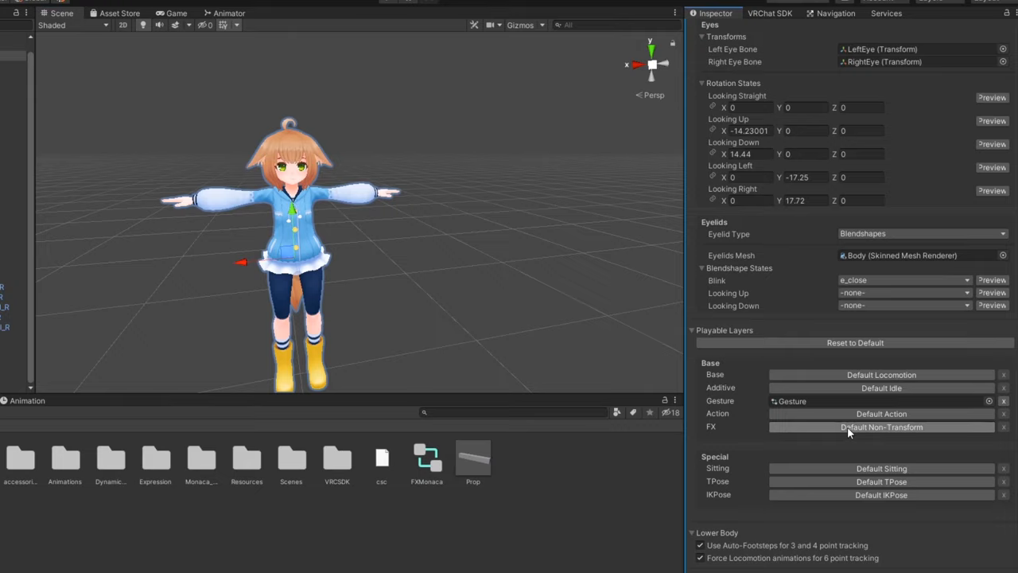
pyautogui.click(882, 426)
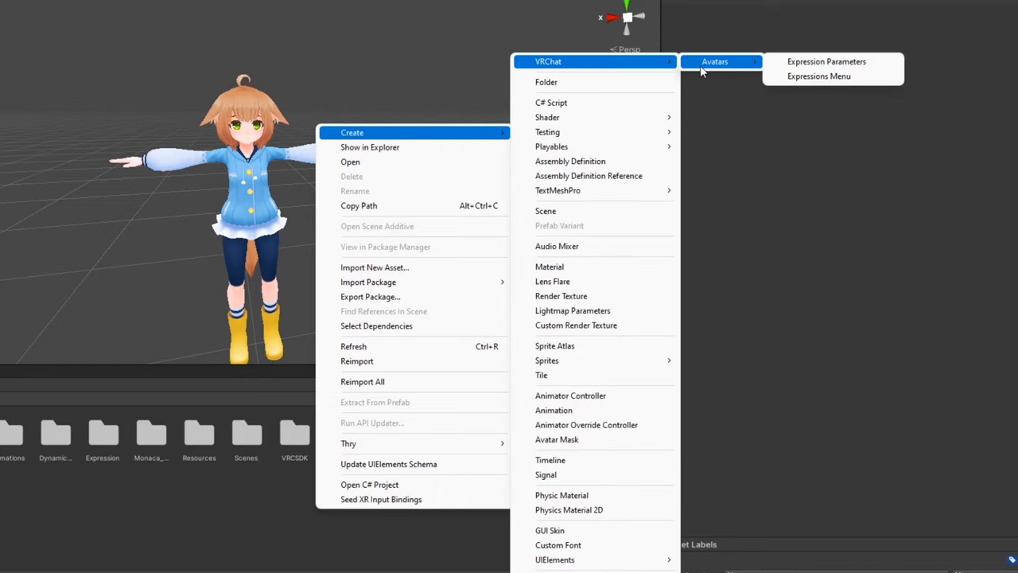
# Create VRChat Expression Parameters and Expressions Menu assets, reviewing the three default parameters
pyautogui.click(827, 61)
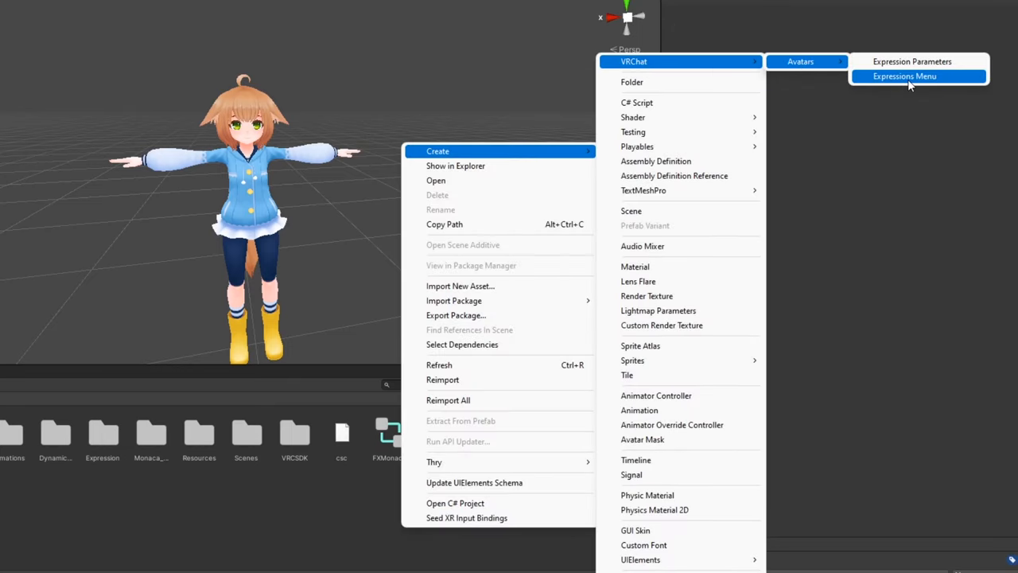
pyautogui.click(904, 75)
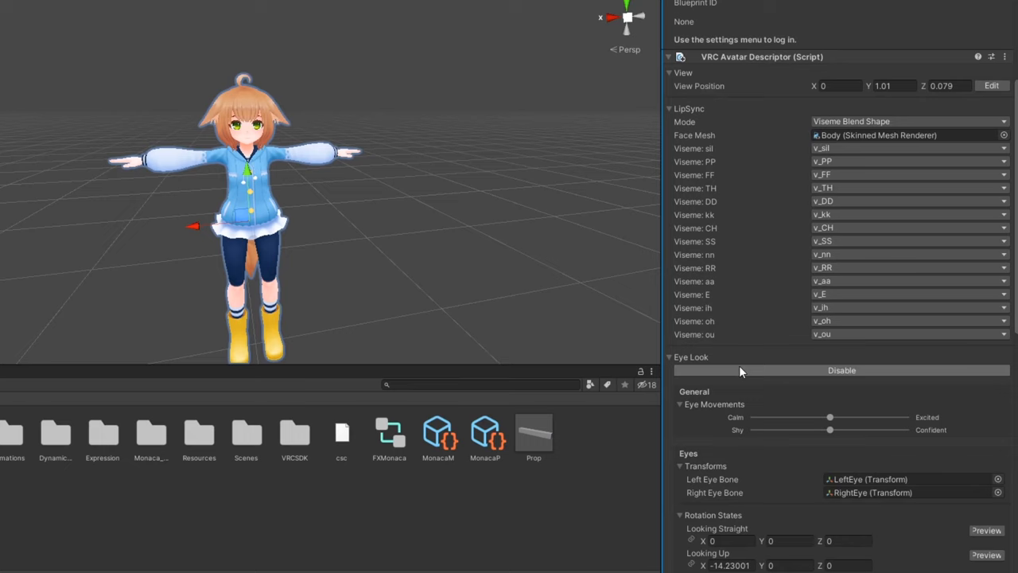
pyautogui.scroll(-3)
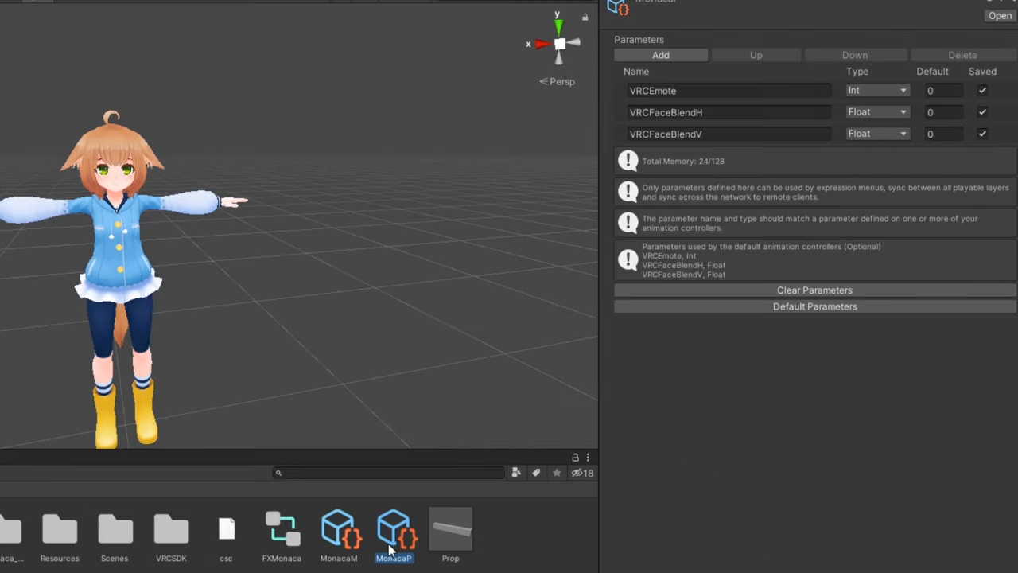
# Add a fourth expression parameter of type Bool named Prop
pyautogui.click(660, 55)
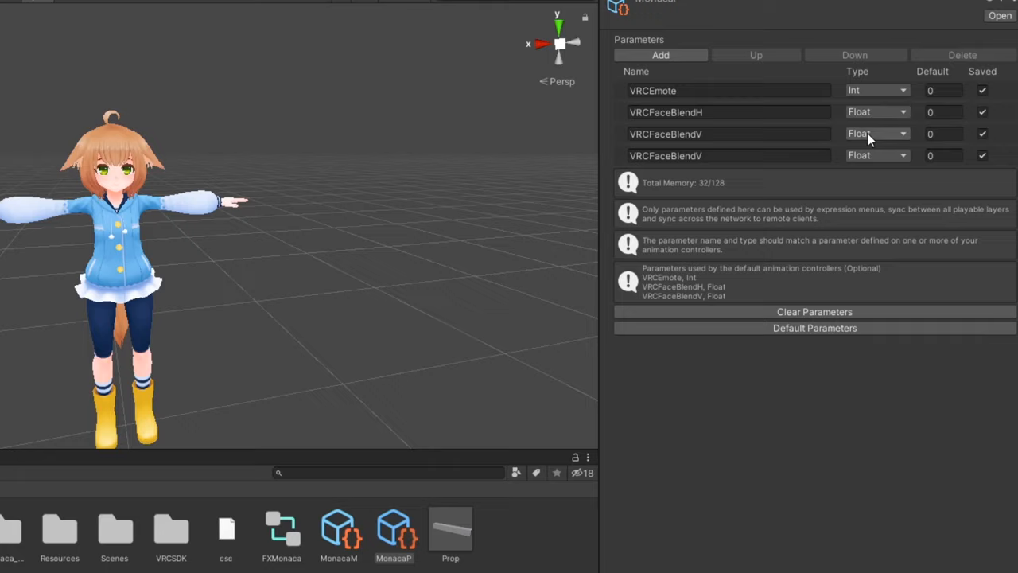
pyautogui.click(878, 155)
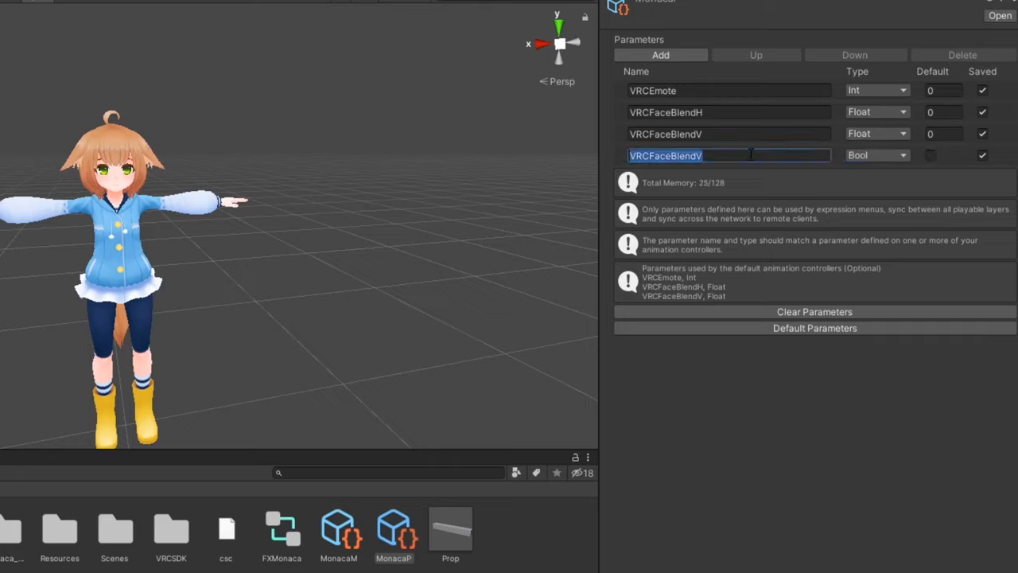
pyautogui.write('Prop')
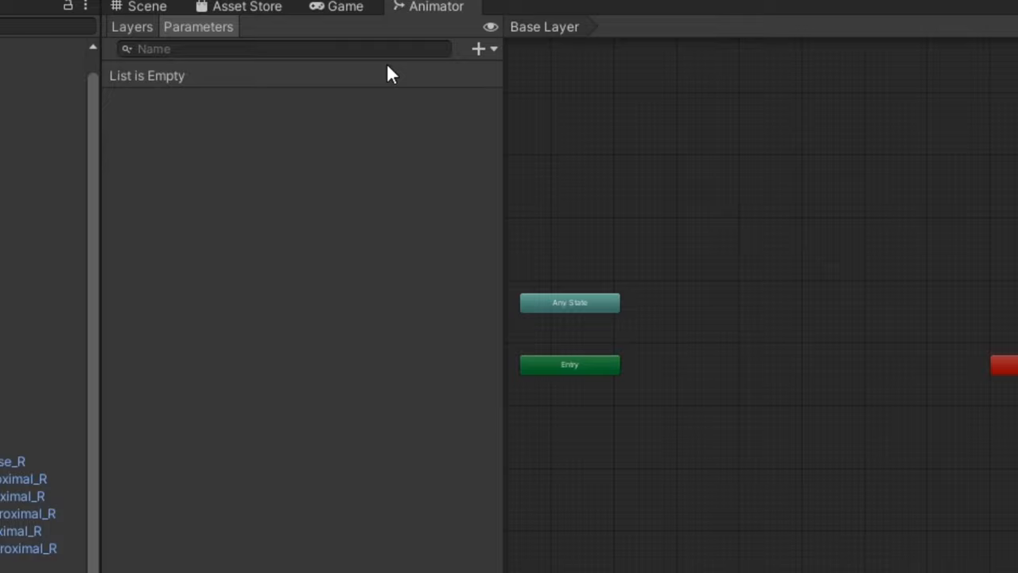
# Add a Bool parameter to FXMonaca and rename it Prop
pyautogui.click(479, 49)
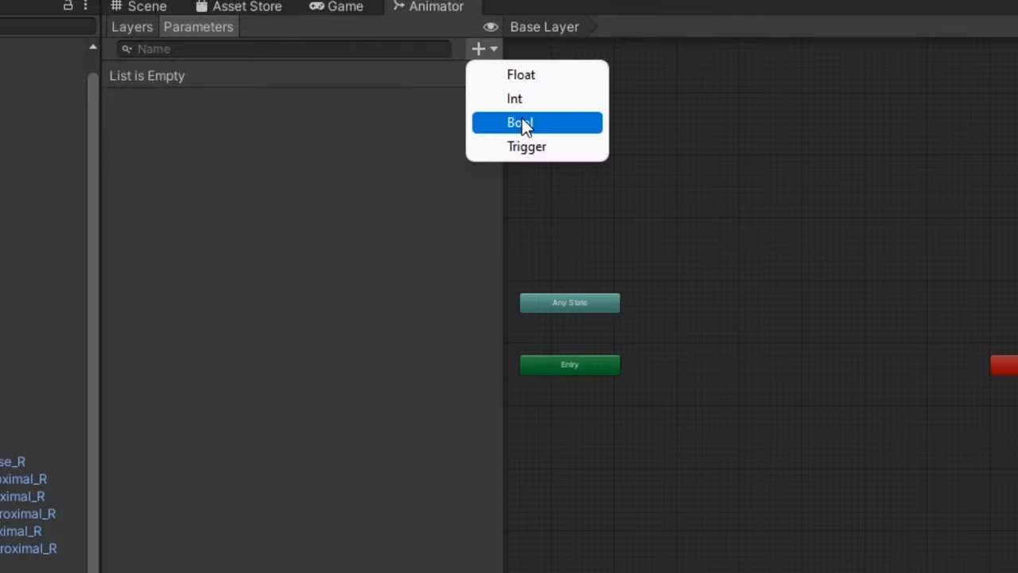
pyautogui.click(521, 121)
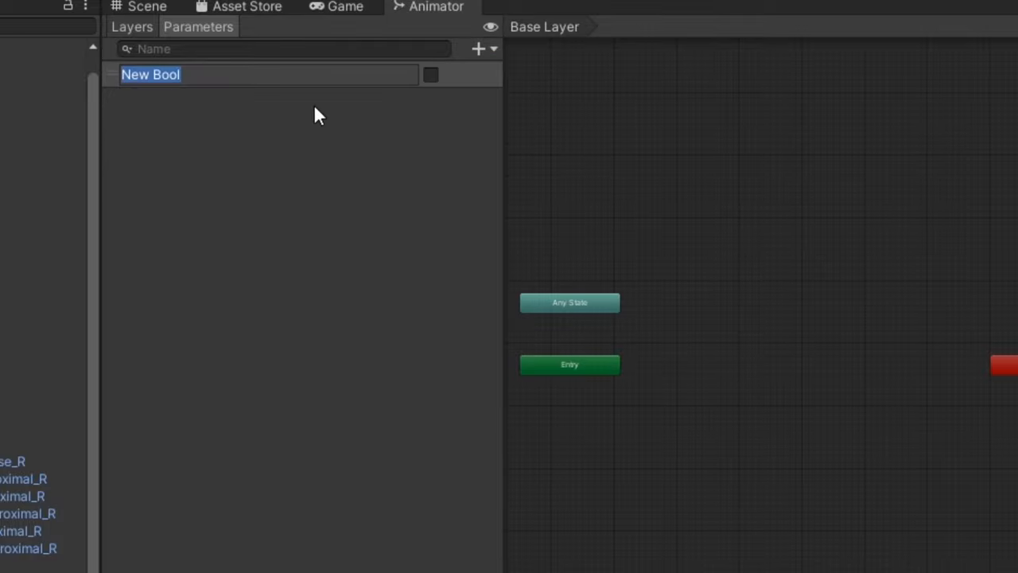
pyautogui.write('Prop')
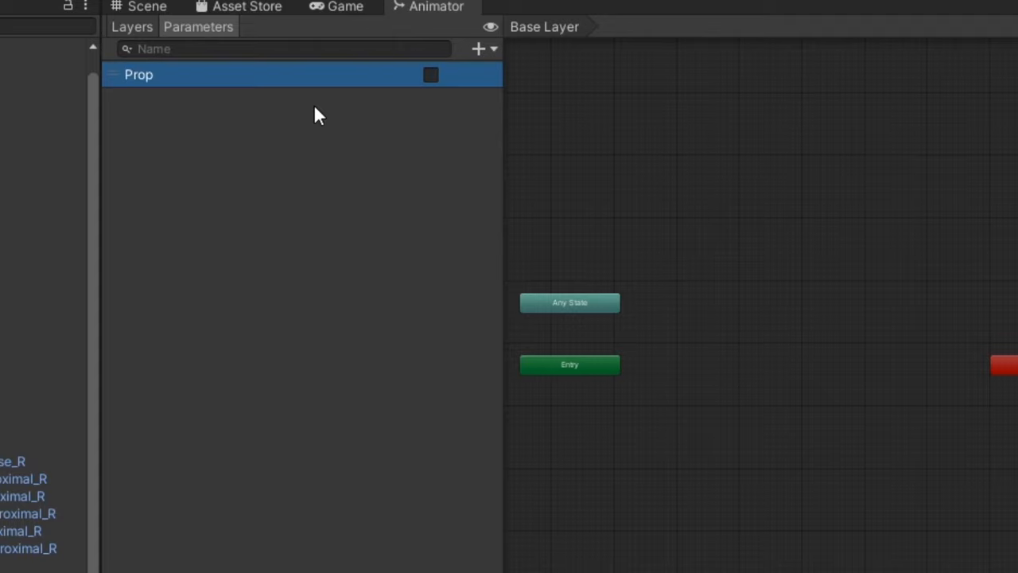
pyautogui.click(853, 499)
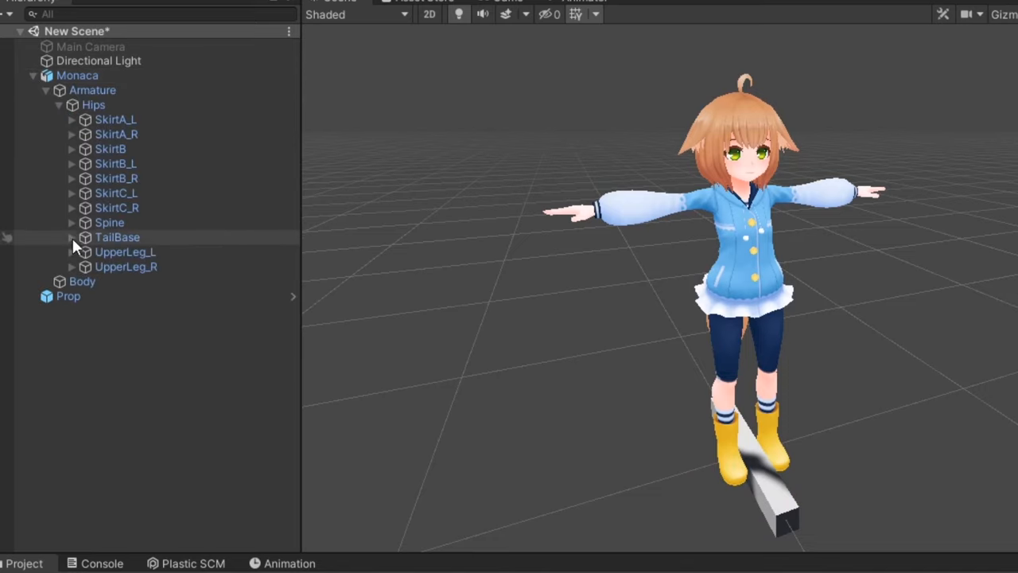
# Expand the armature down to Hand_R and parent the Prop object to it
pyautogui.click(72, 222)
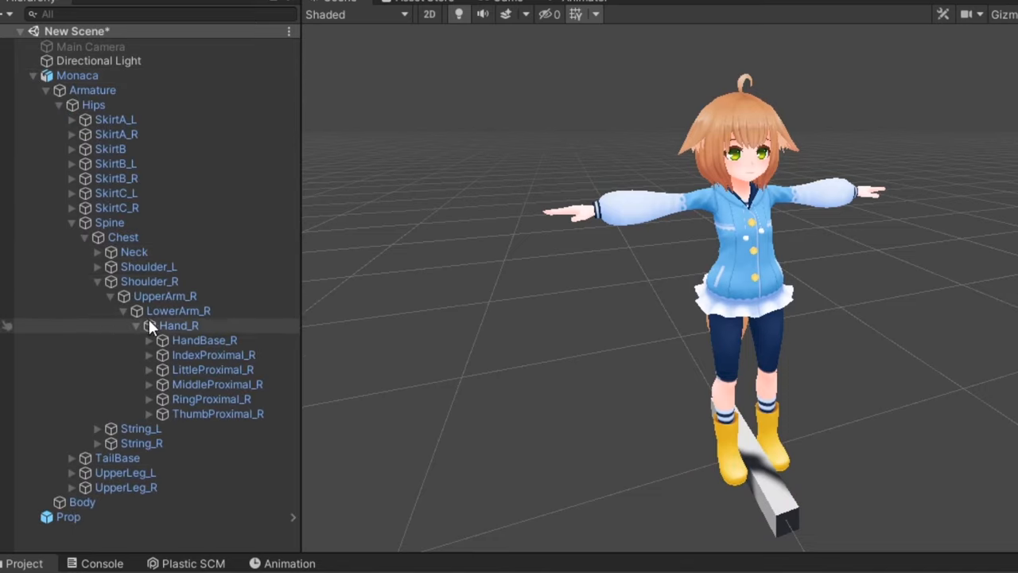
pyautogui.click(68, 517)
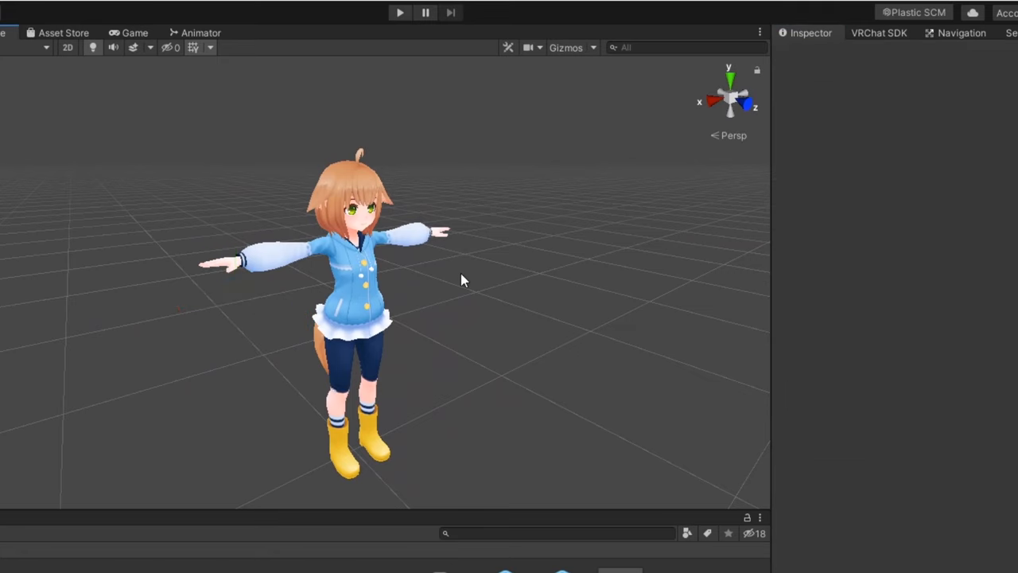
# Duplicate the avatar as Monaca (1) and save a new PropOn animation clip
pyautogui.press('ctrl+d')
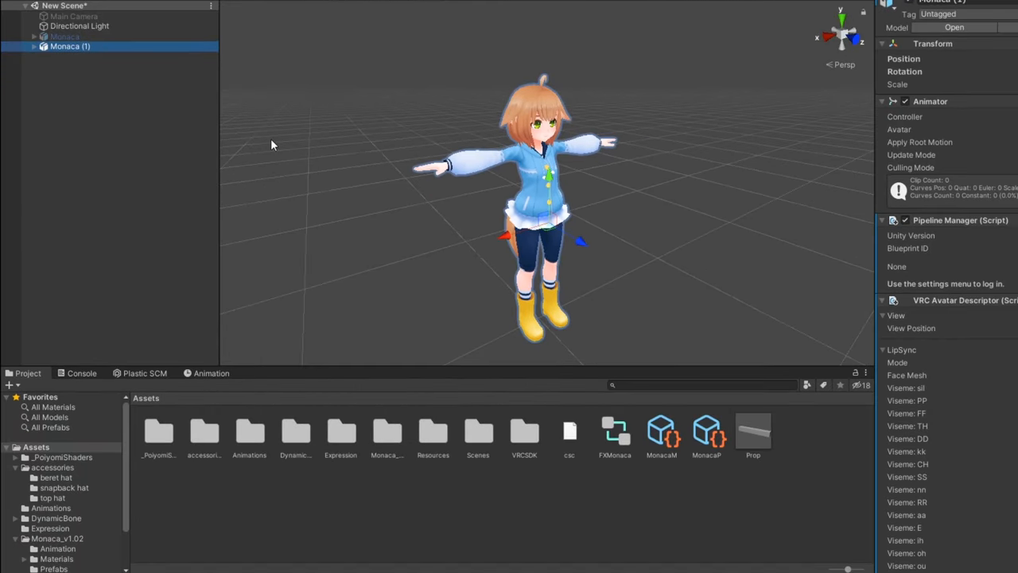
pyautogui.press('ctrl+6')
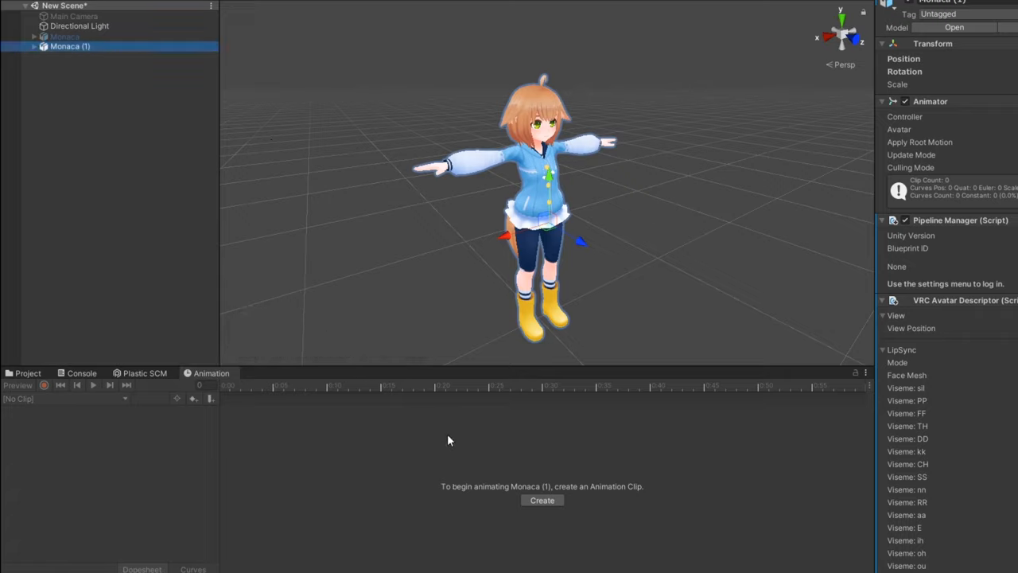
pyautogui.click(542, 499)
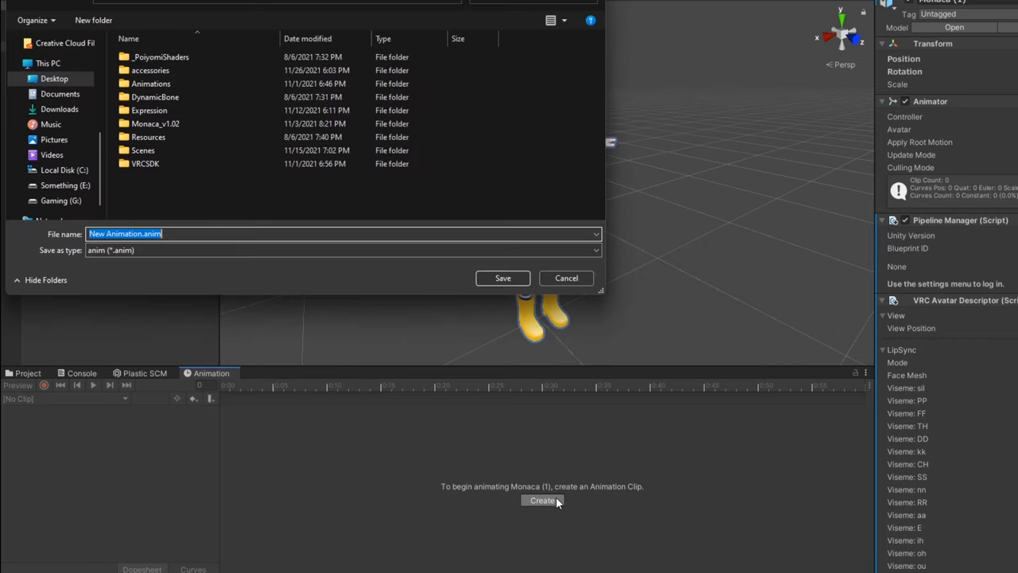
pyautogui.write('PropOn')
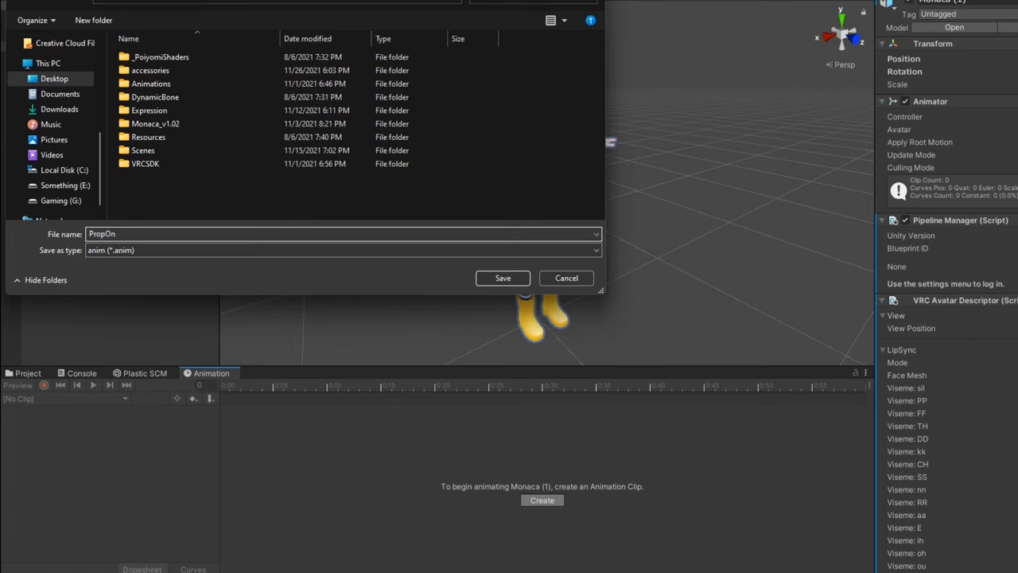
pyautogui.click(503, 278)
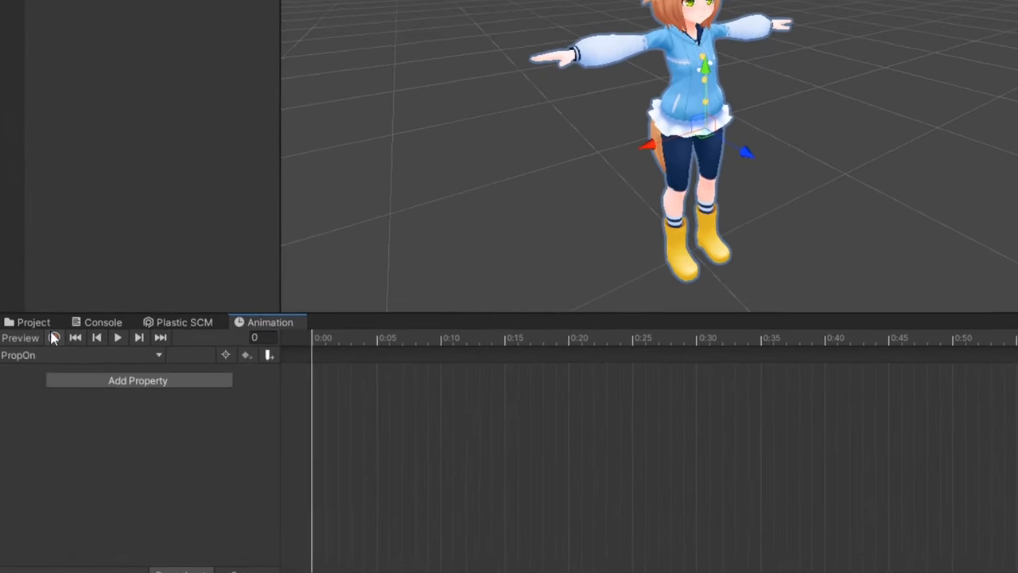
# Record Prop as active in PropOn, then create the PropOff clip
pyautogui.click(55, 338)
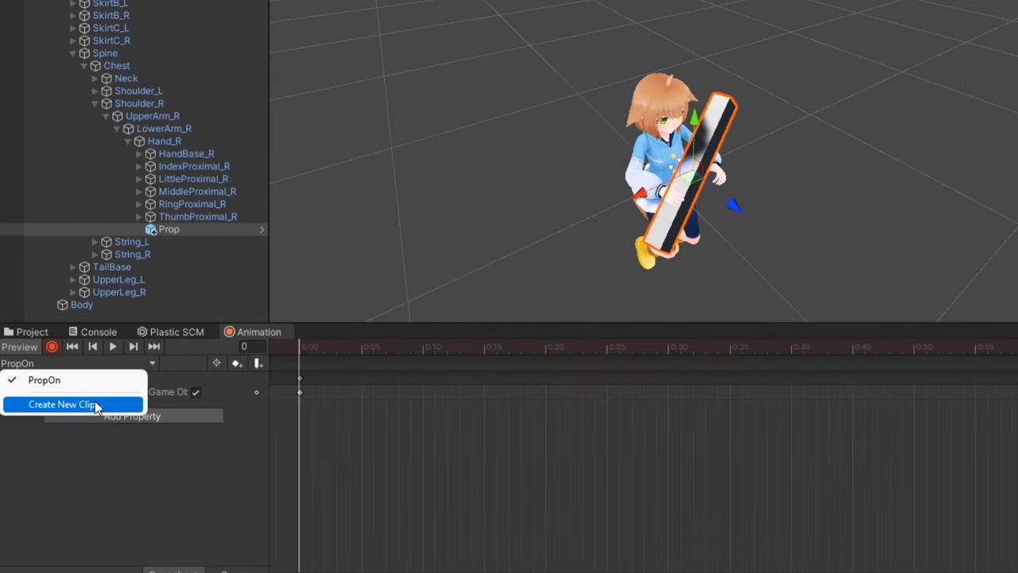
pyautogui.click(61, 404)
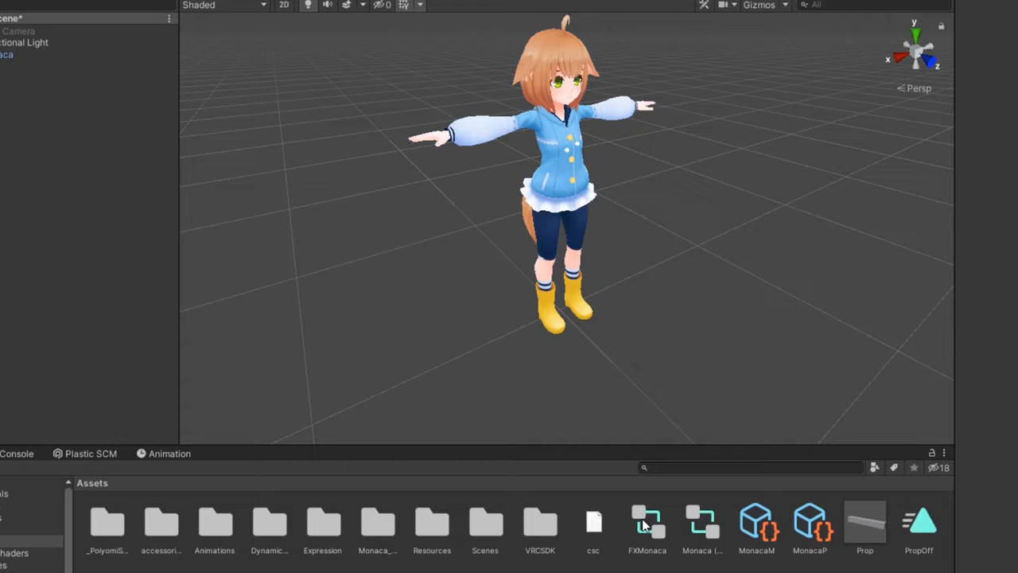
# Open FXMonaca's graph and add the Prop Toggle layer with PropOff→PropOn states
pyautogui.doubleClick(647, 521)
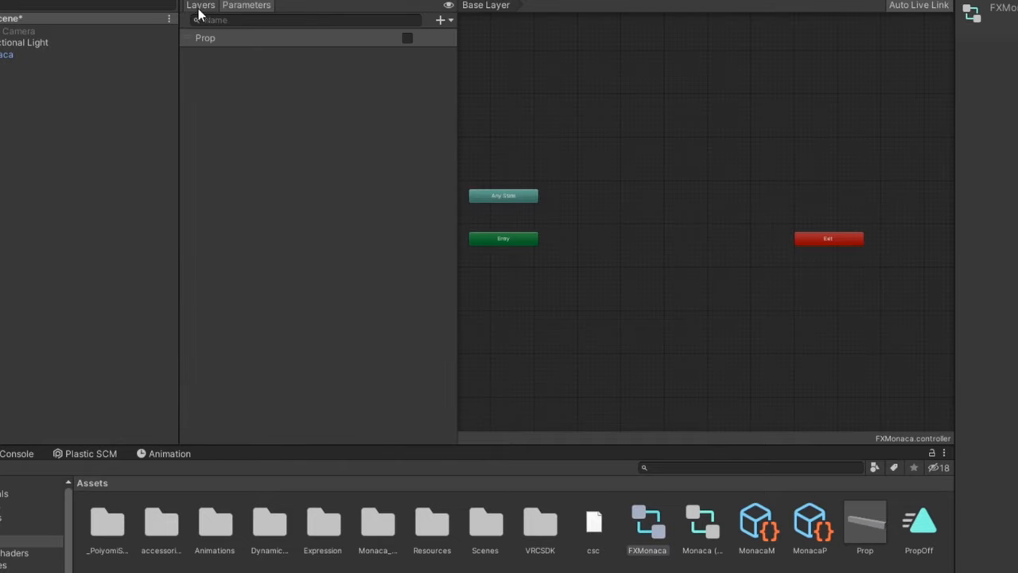
pyautogui.click(444, 20)
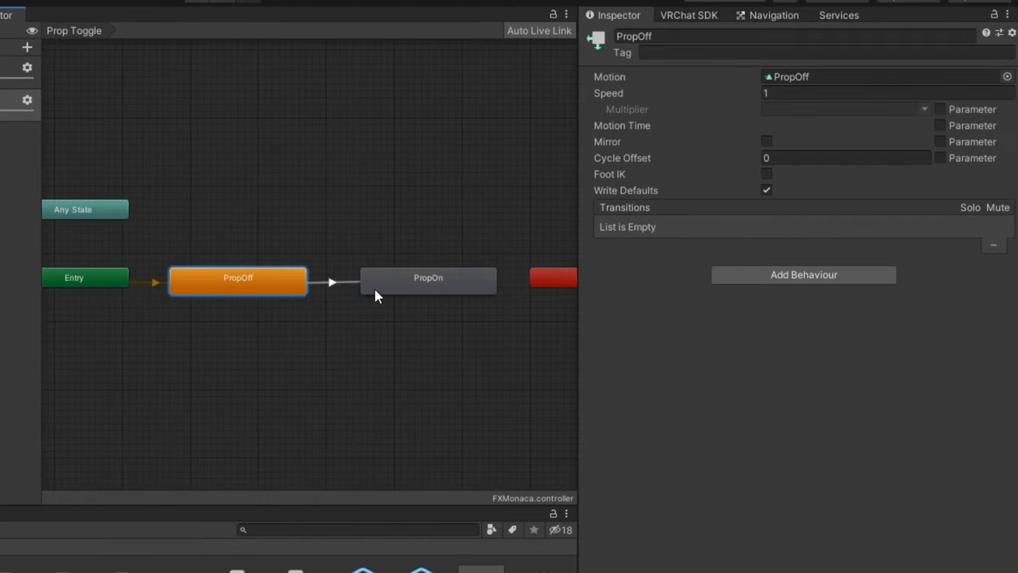
# Disable exit time on both transitions, conditioned Prop true (Off→On) and false (On→Off)
pyautogui.click(334, 283)
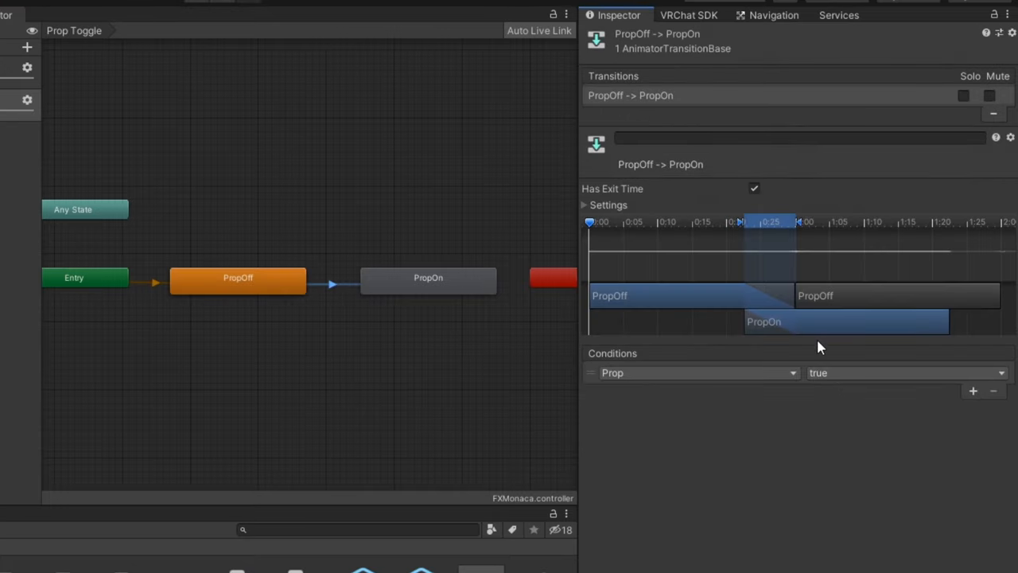
pyautogui.click(428, 278)
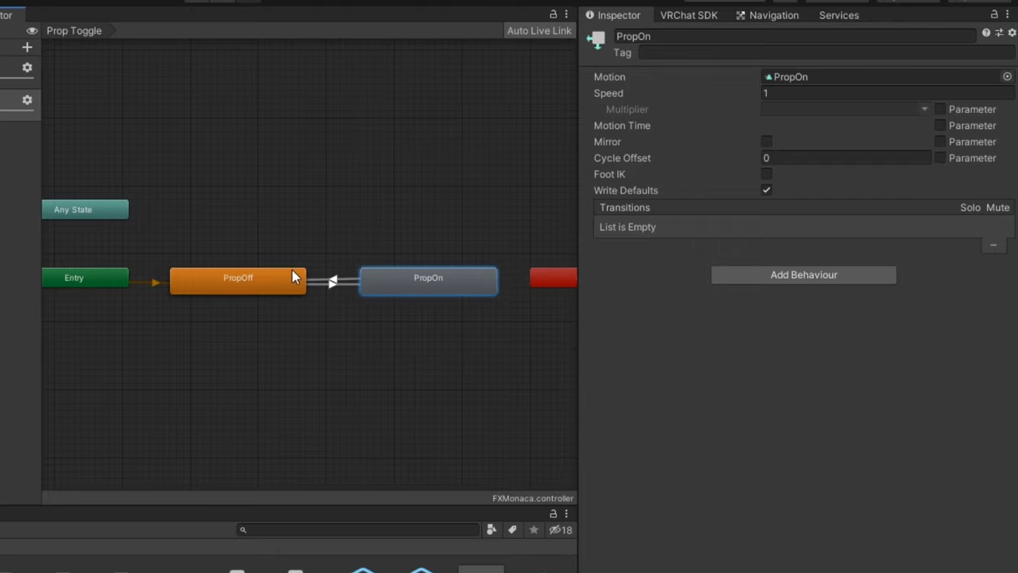
pyautogui.click(331, 282)
pyautogui.write('0')
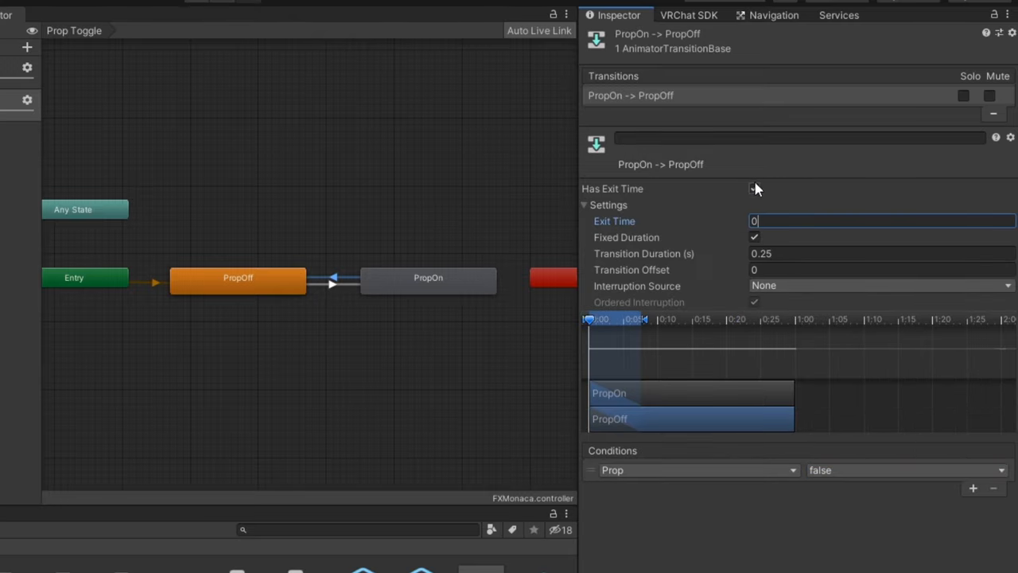
pyautogui.click(754, 188)
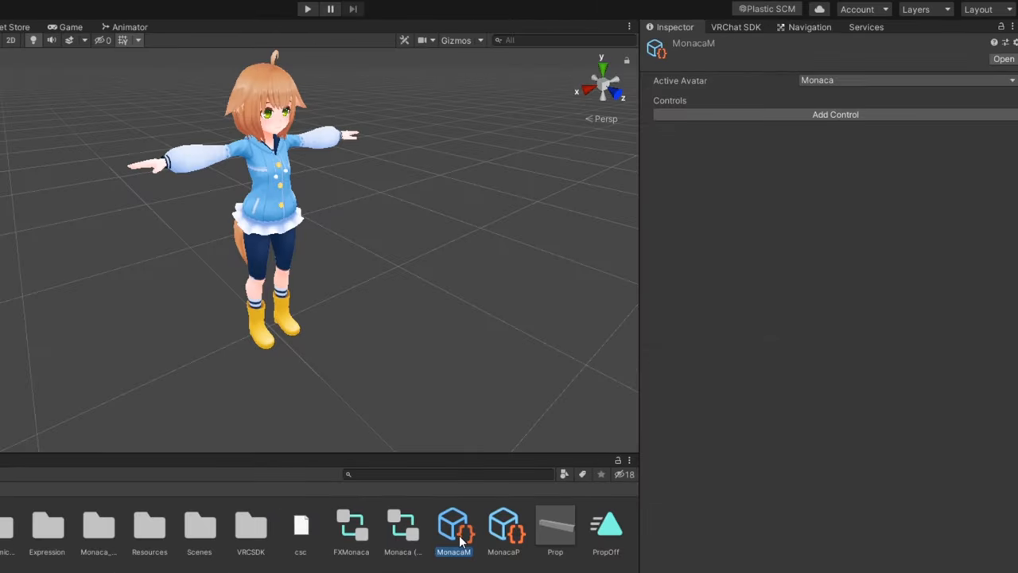
# Add a menu toggle driven by the Prop Bool parameter, then Build & Test the avatar
pyautogui.click(835, 114)
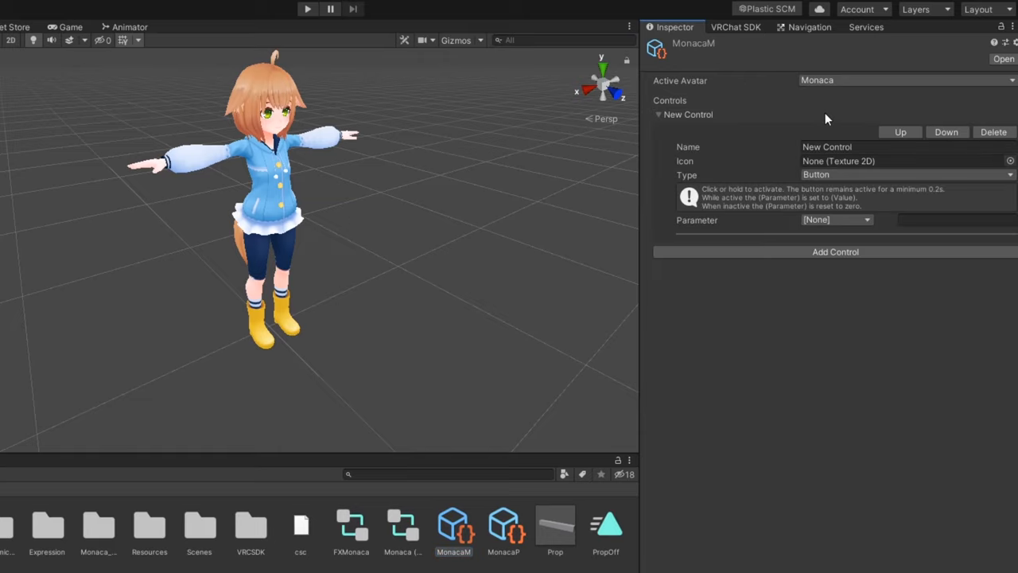
pyautogui.moveTo(812, 126)
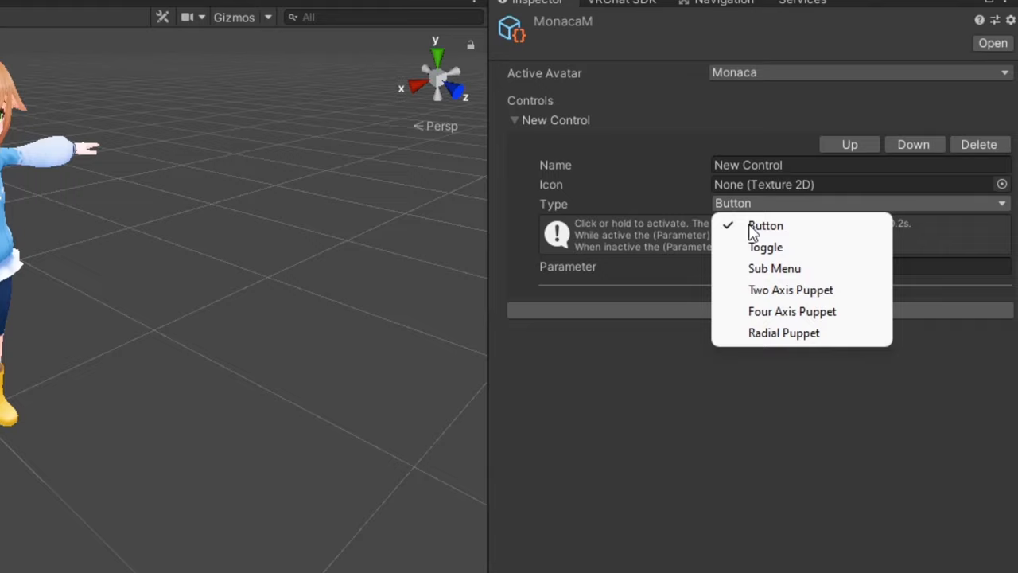
pyautogui.click(765, 247)
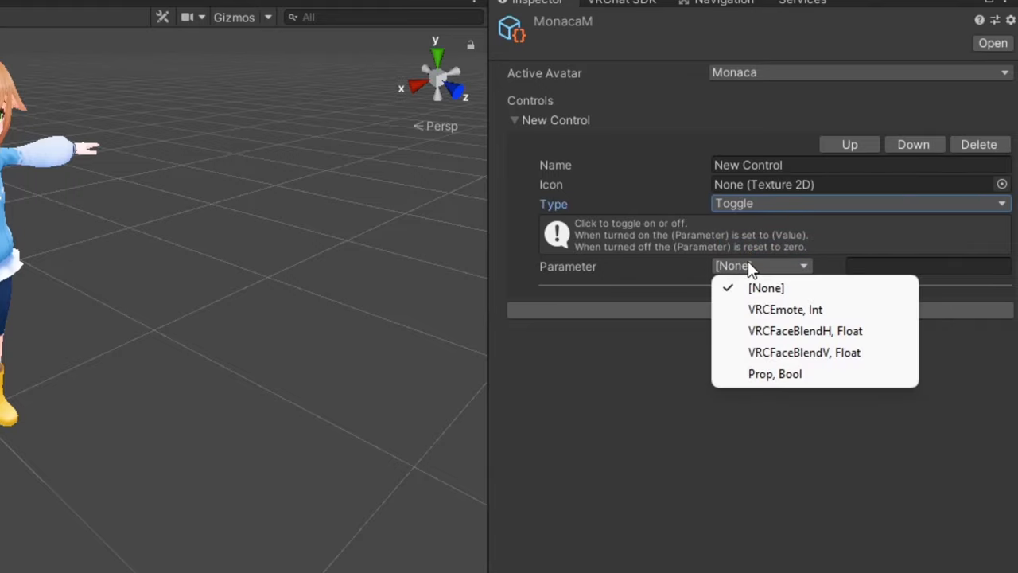
pyautogui.click(775, 373)
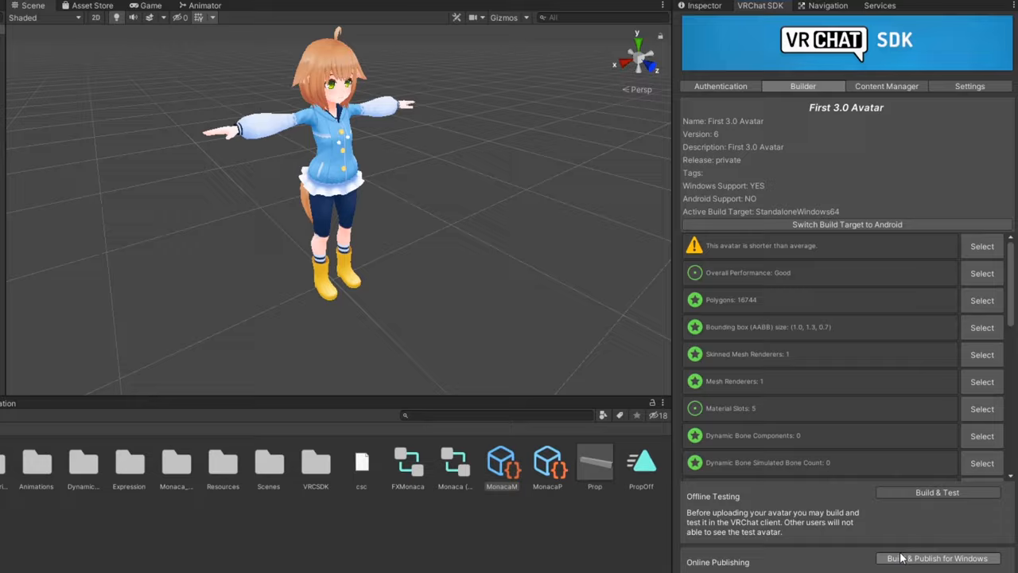
pyautogui.click(937, 491)
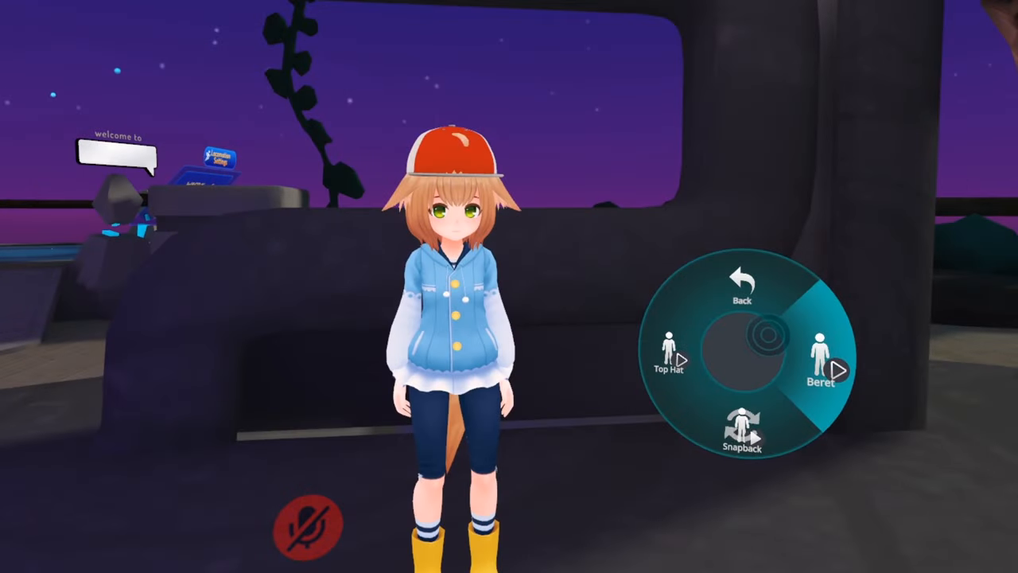
# Select Beret, then Snapback, in the VRChat radial expression menu
pyautogui.click(819, 358)
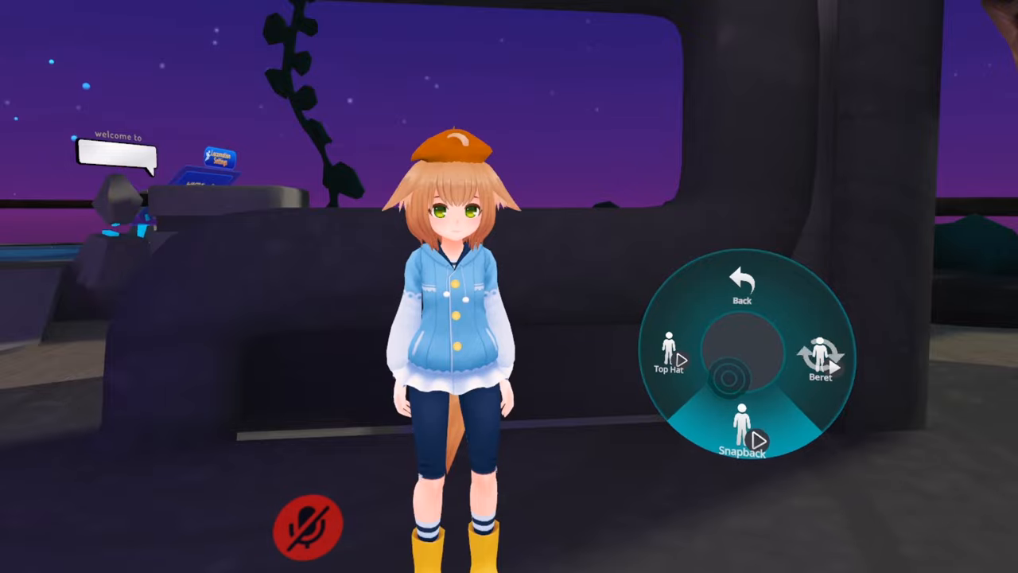
pyautogui.click(742, 426)
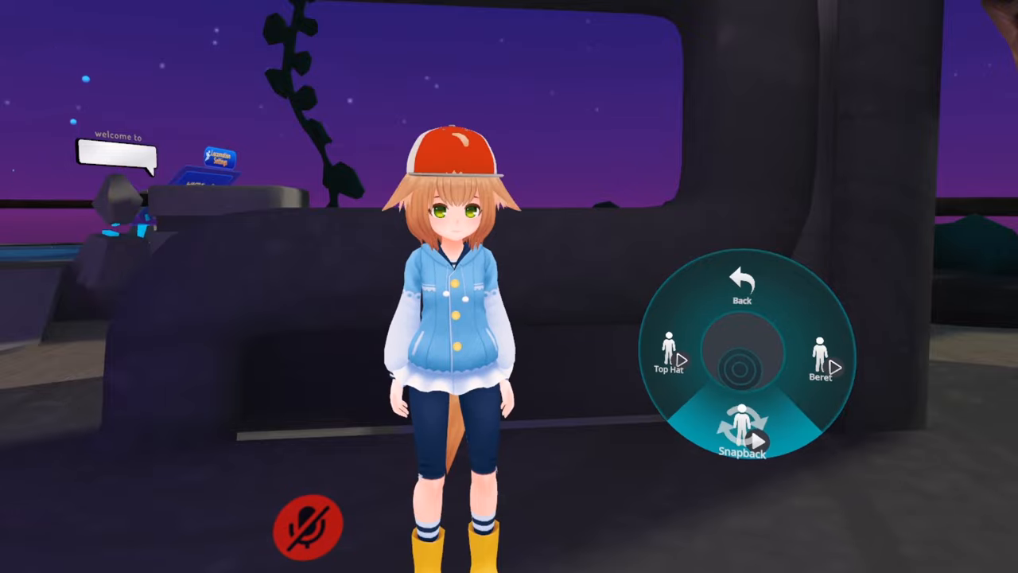
pyautogui.click(821, 355)
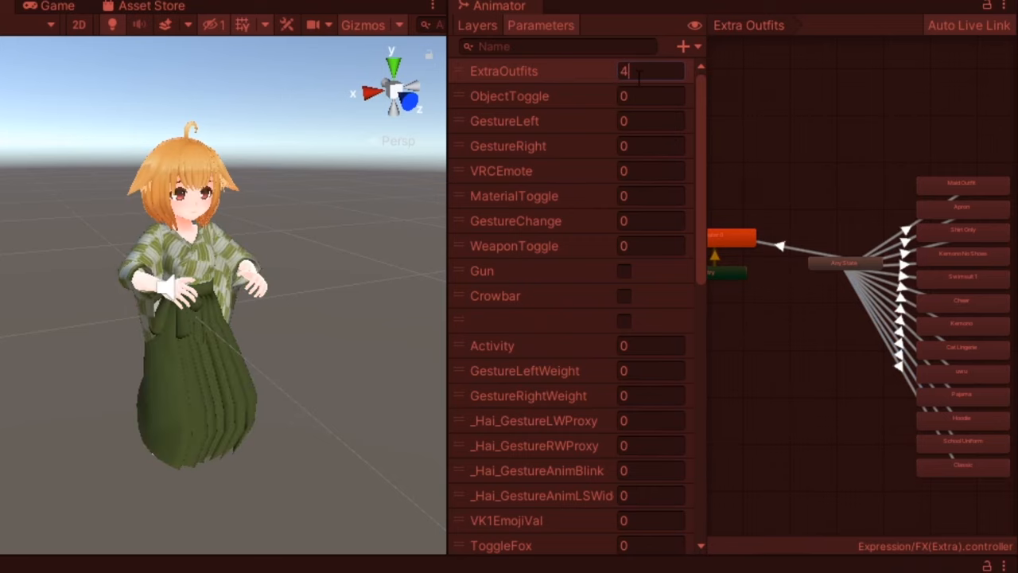
# View the BeretToggle, SnapbackToggle and TopHatToggle clips in the Animation window
pyautogui.write('1')
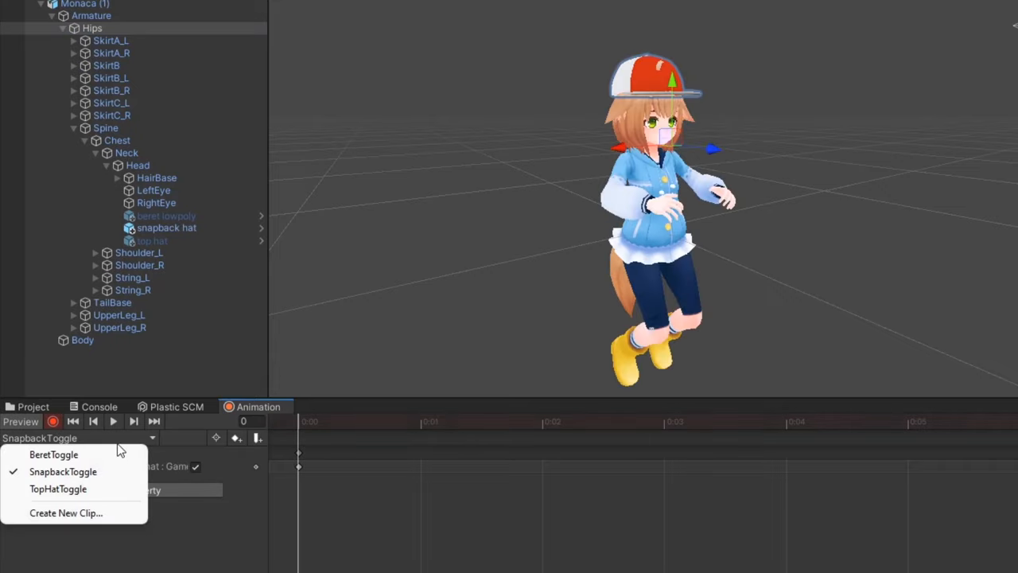
pyautogui.click(53, 454)
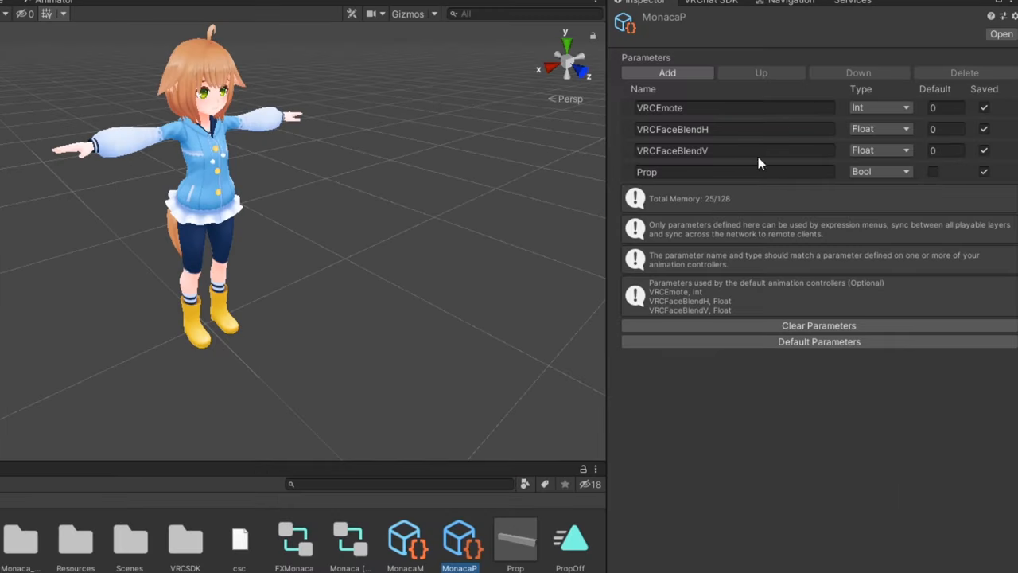
# Add an Int expression parameter named Hats to the MonacaP parameters
pyautogui.click(666, 72)
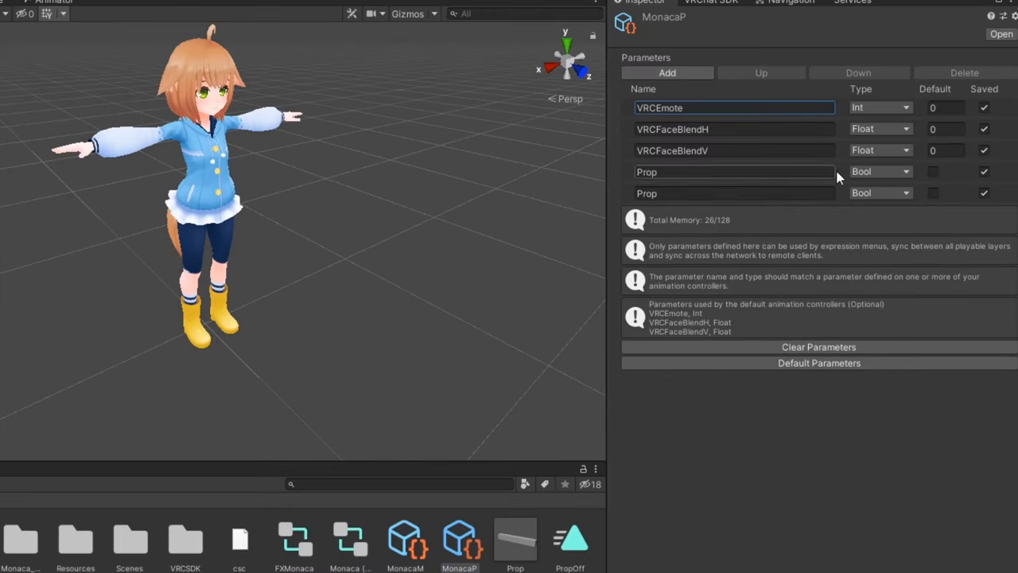
pyautogui.click(881, 192)
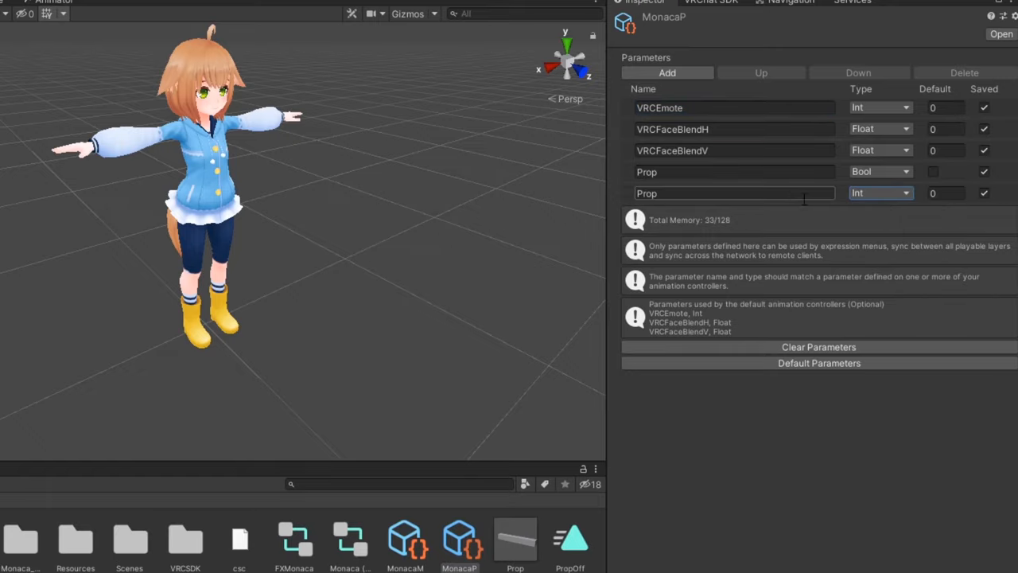
pyautogui.write('Ha')
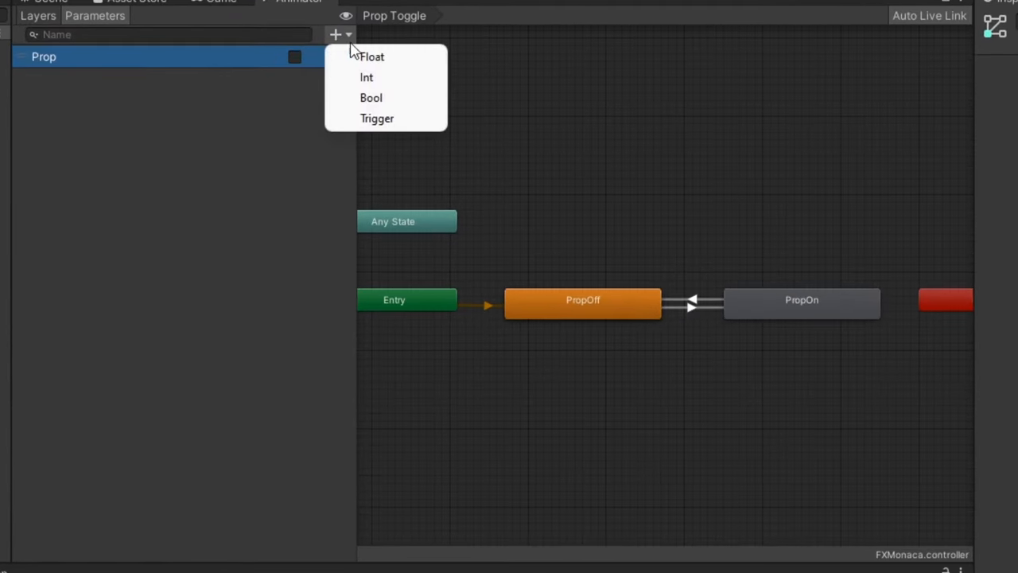
# Name the FX controller's Int parameter Hats and add a new layer
pyautogui.write('H')
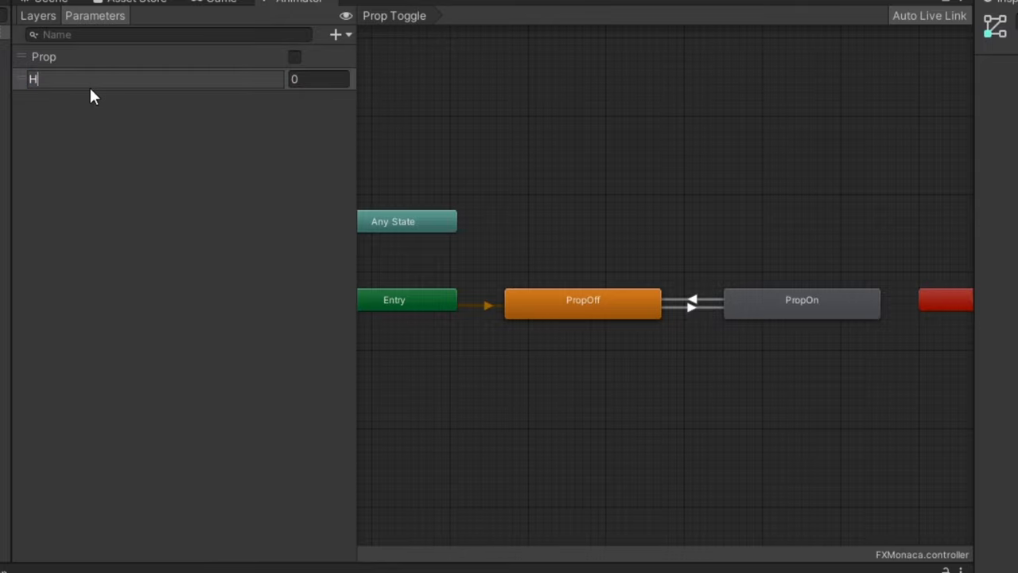
pyautogui.write('ats')
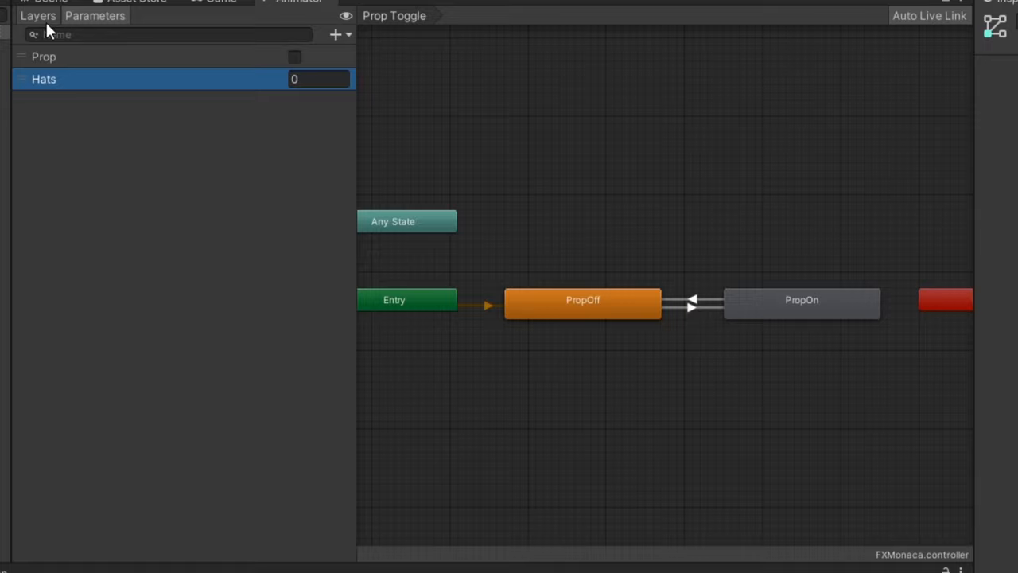
pyautogui.click(37, 15)
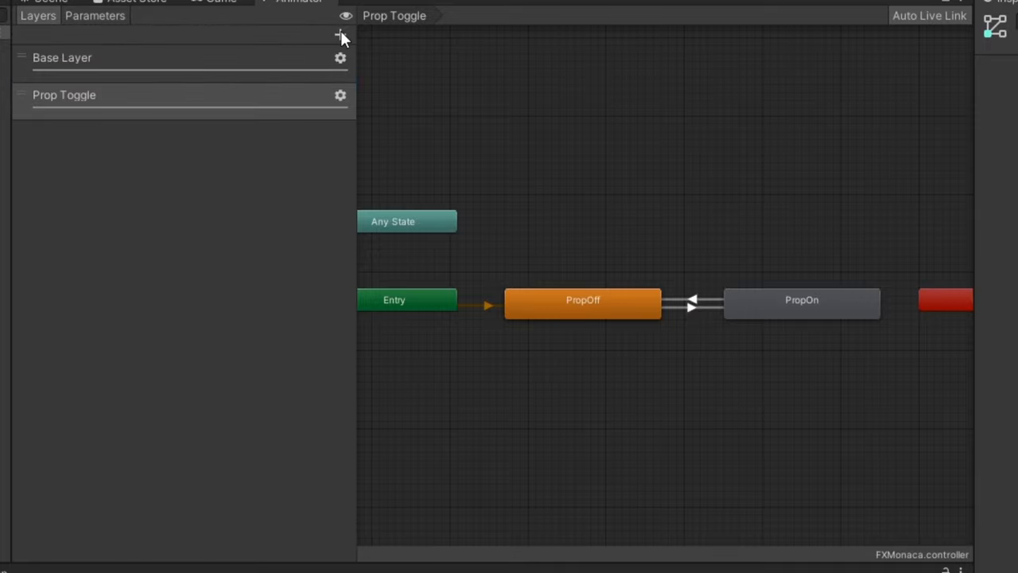
pyautogui.click(339, 34)
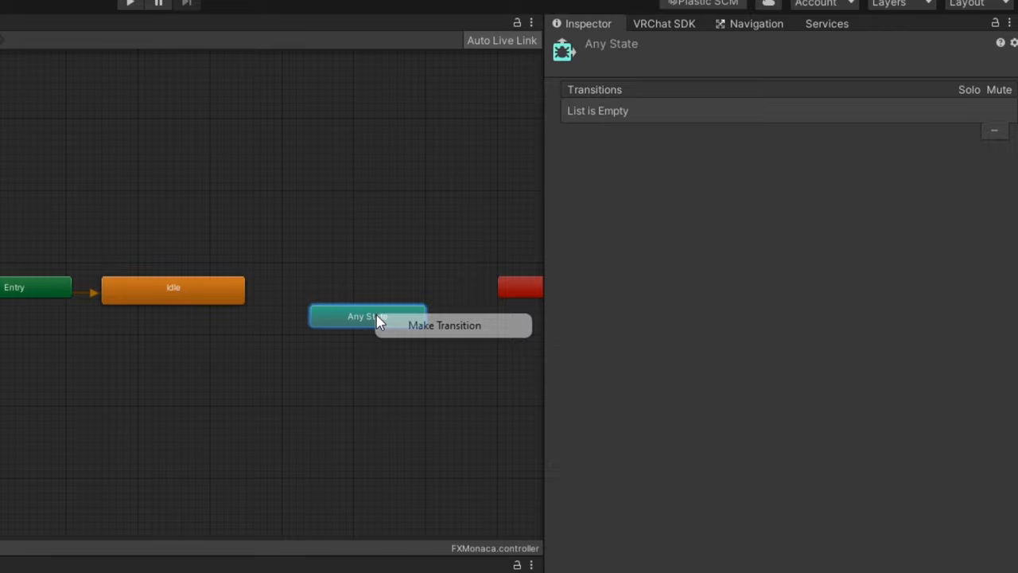
# Create an Any State to Idle transition conditioned on the Hats value
pyautogui.click(444, 324)
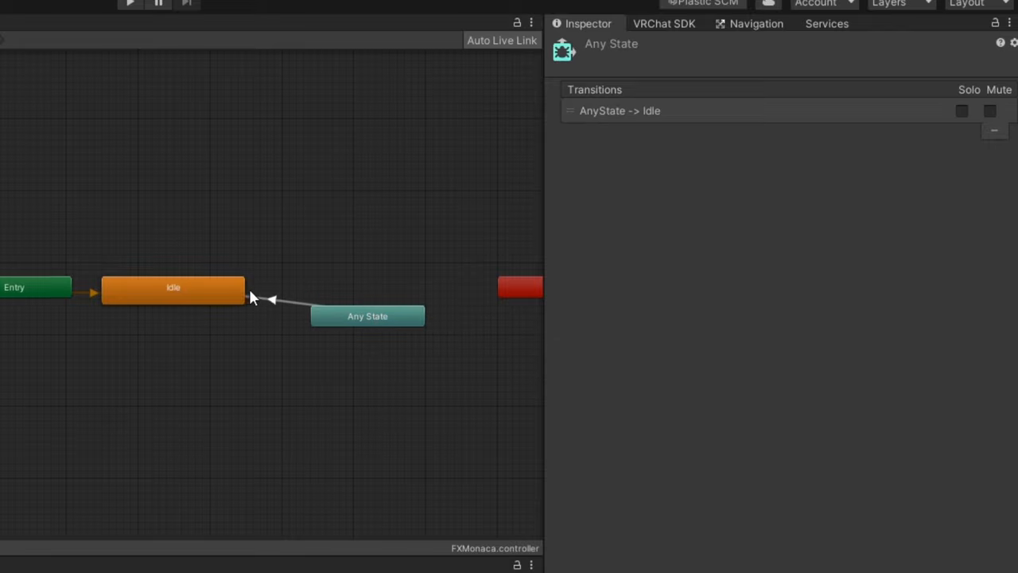
pyautogui.click(283, 300)
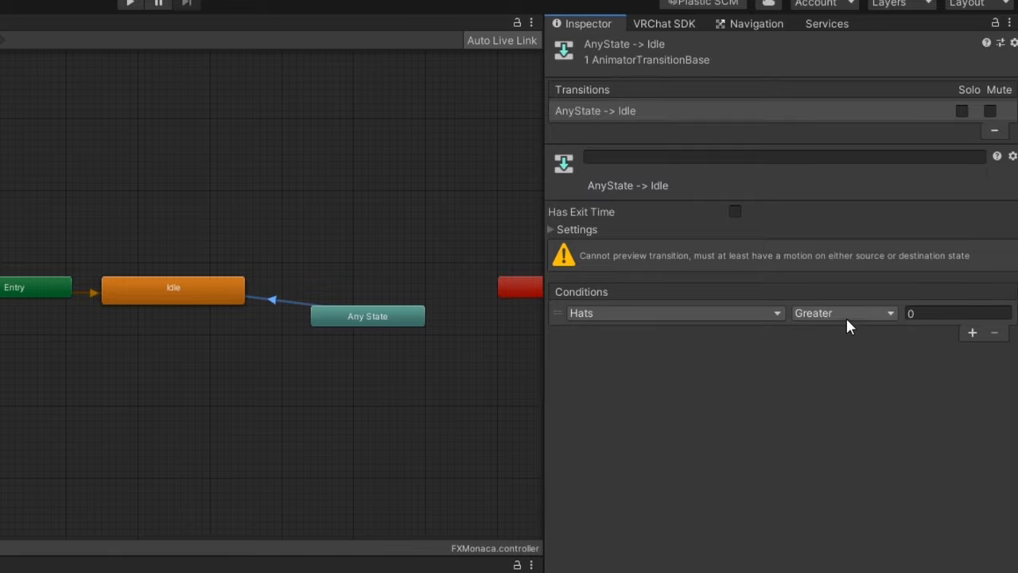
pyautogui.click(843, 313)
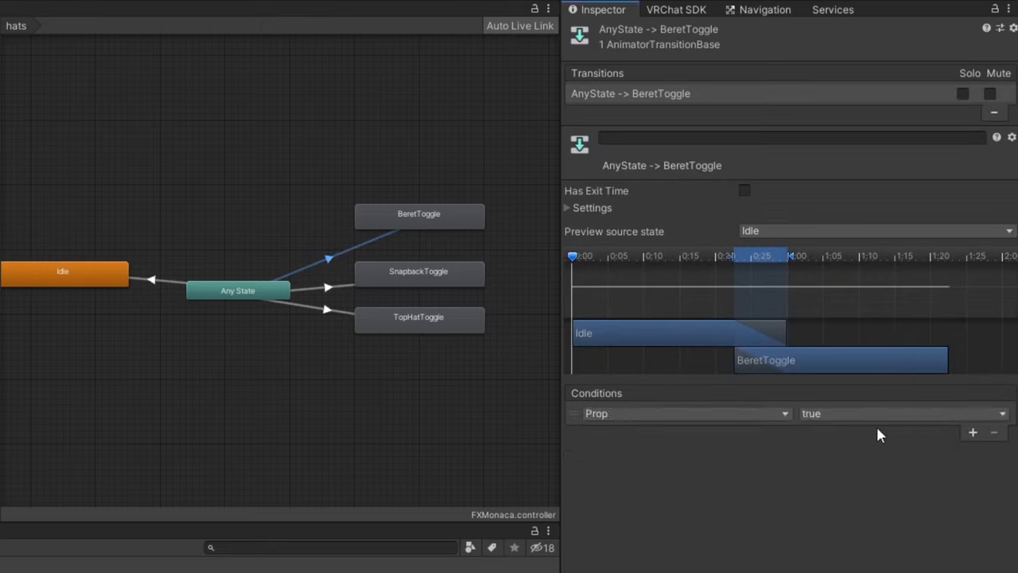
# Set the BeretToggle transition to Hats Equals and add a SnapbackToggle condition
pyautogui.click(680, 413)
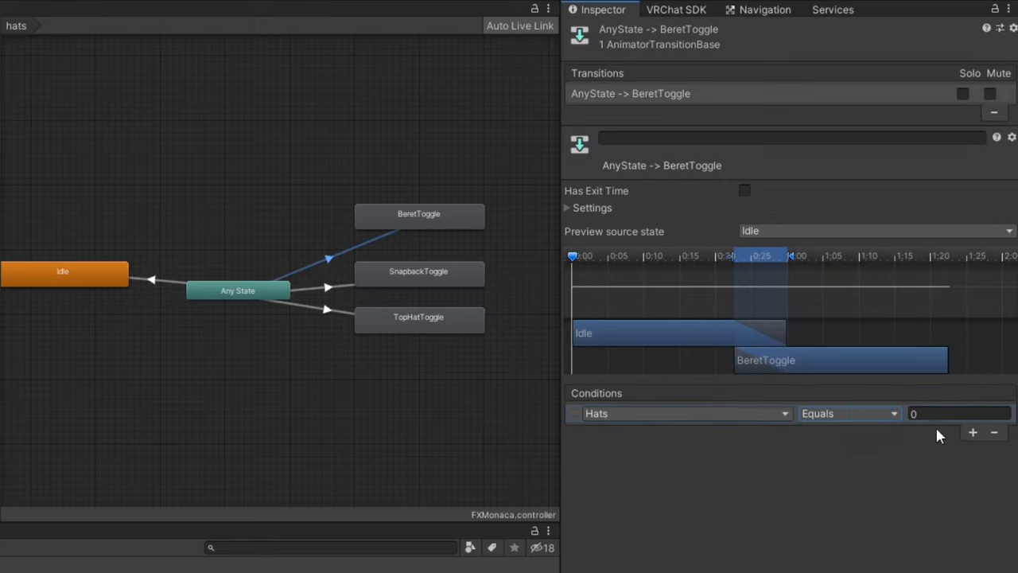
pyautogui.click(327, 287)
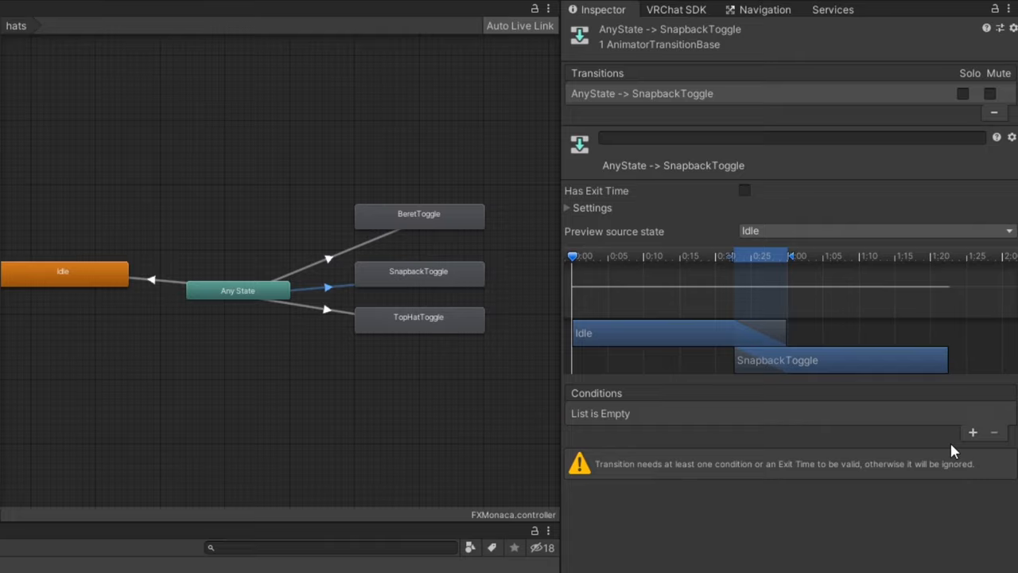
pyautogui.click(972, 432)
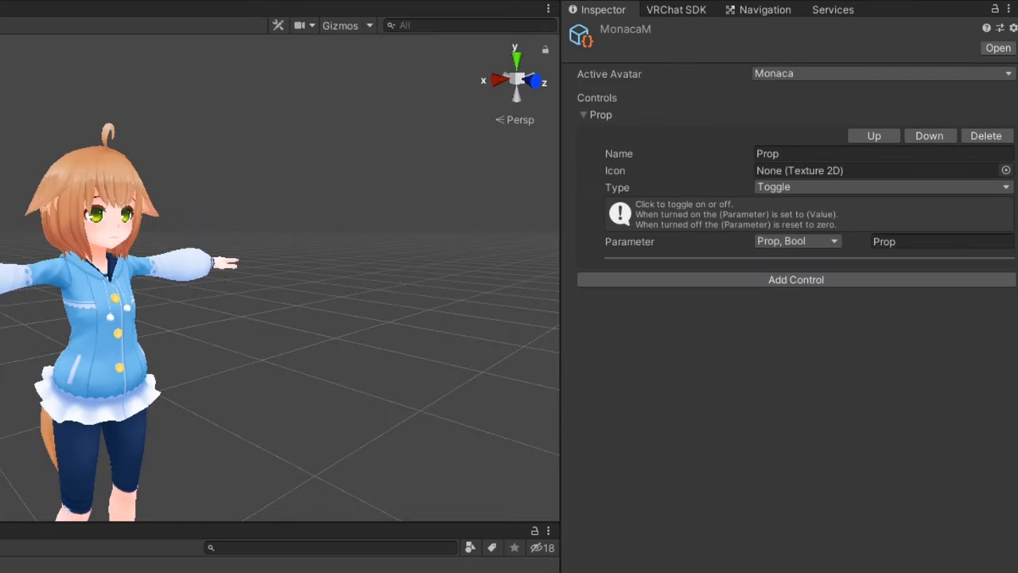
# Add Beret, Snapback and Top Hat toggles using Hats values 1, 2 and 3
pyautogui.click(795, 279)
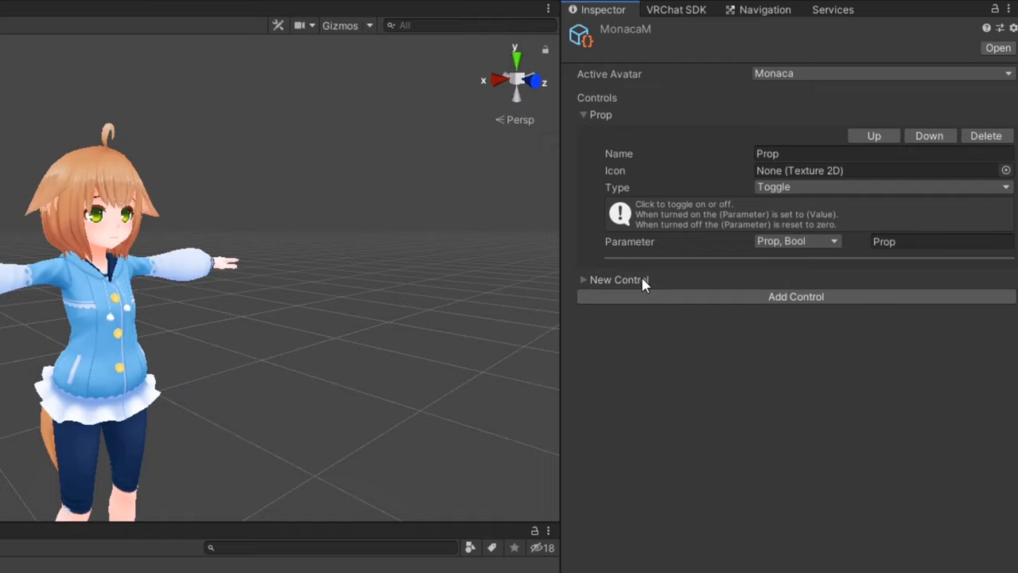
pyautogui.moveTo(604, 288)
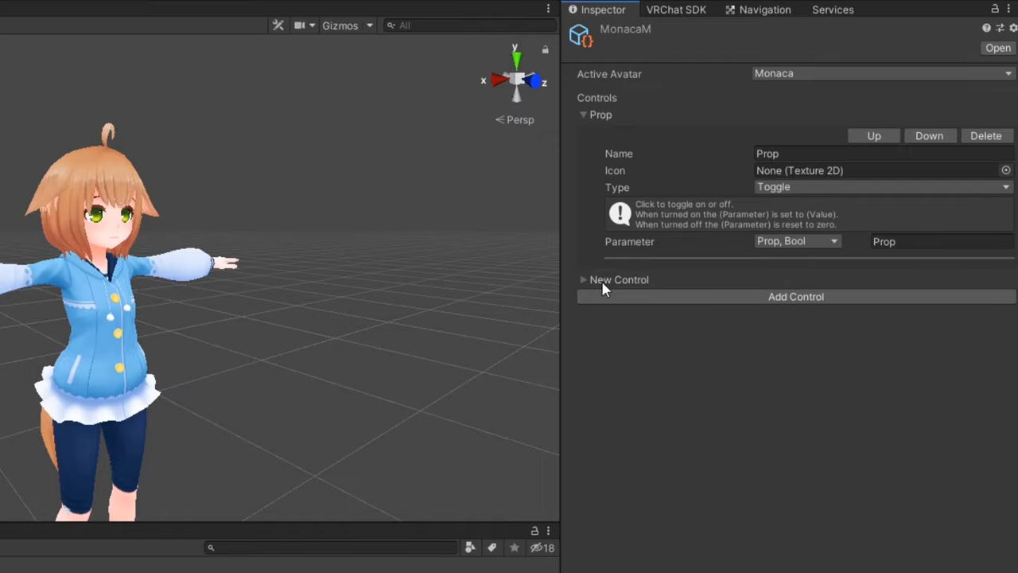
pyautogui.click(881, 352)
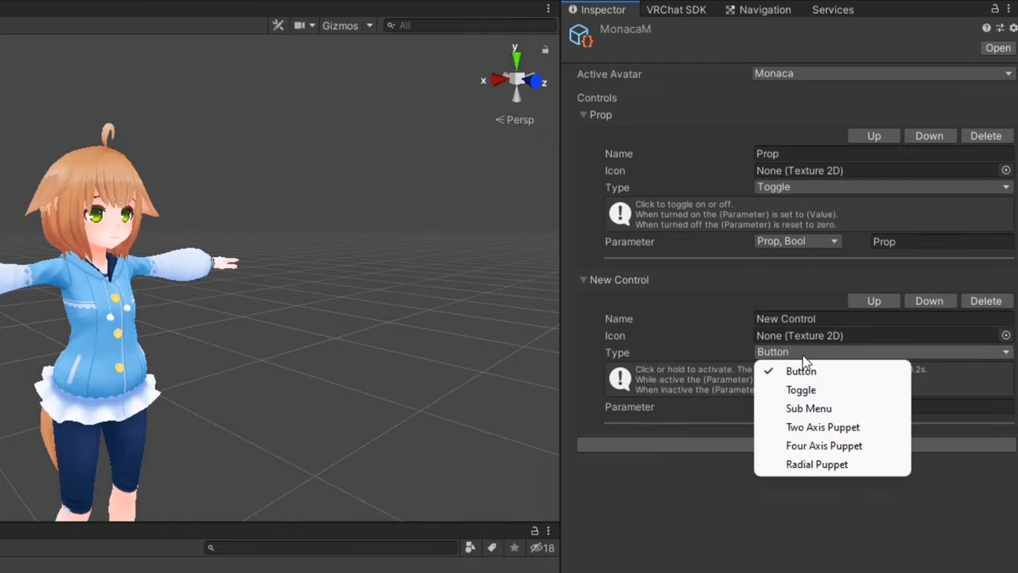
pyautogui.click(800, 390)
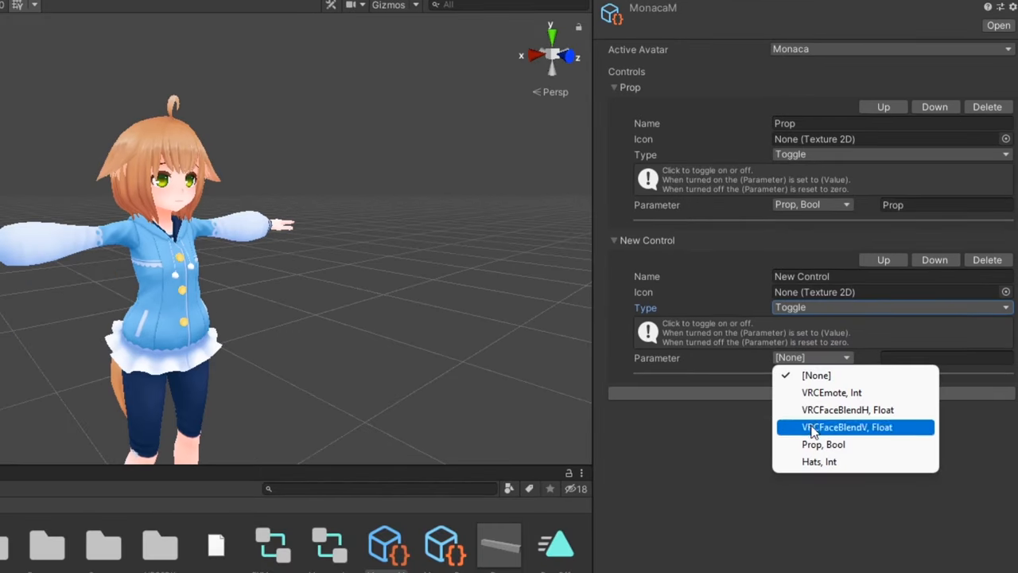
pyautogui.click(820, 461)
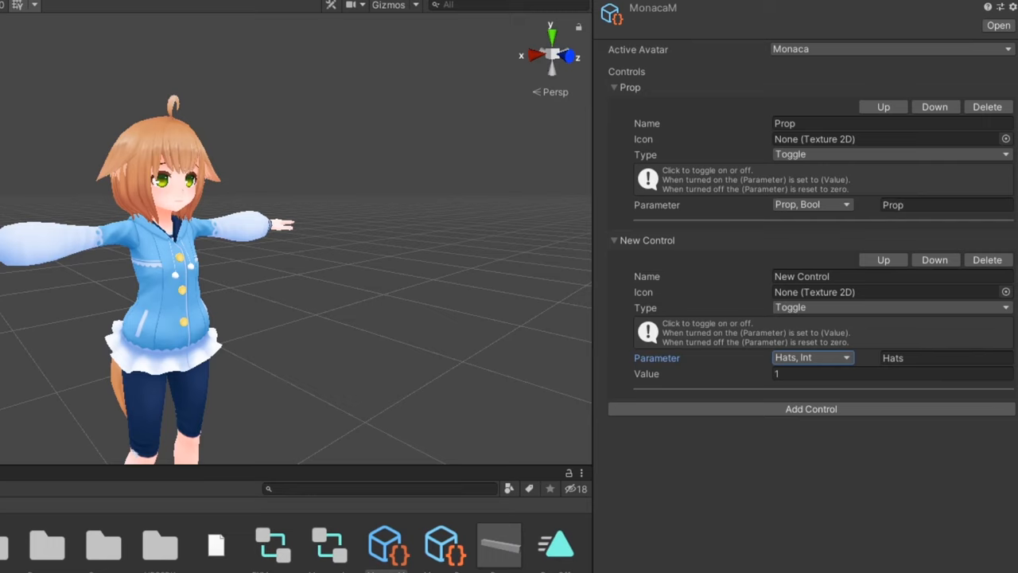
pyautogui.click(875, 452)
pyautogui.write('Top Hat')
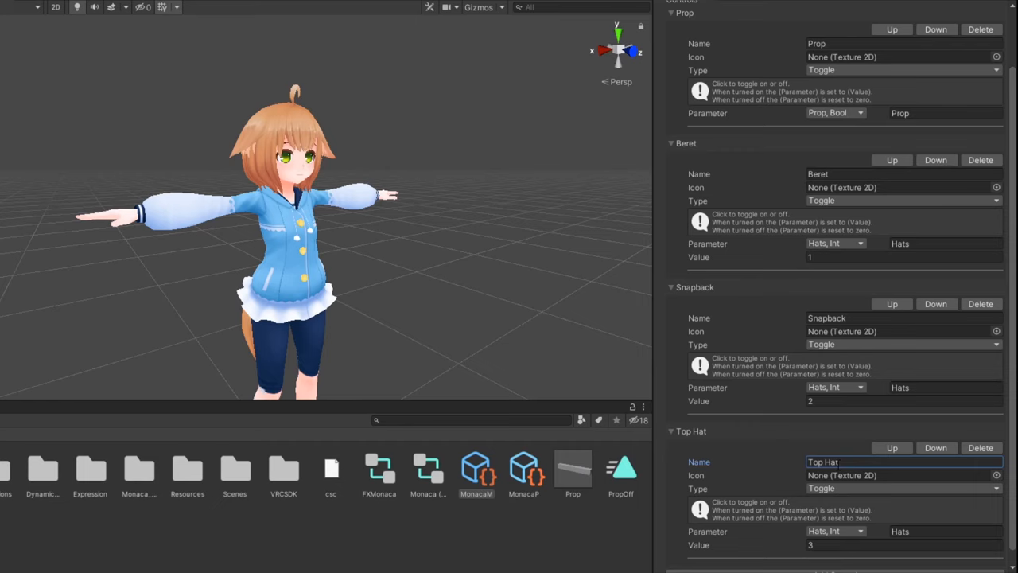
pyautogui.click(240, 529)
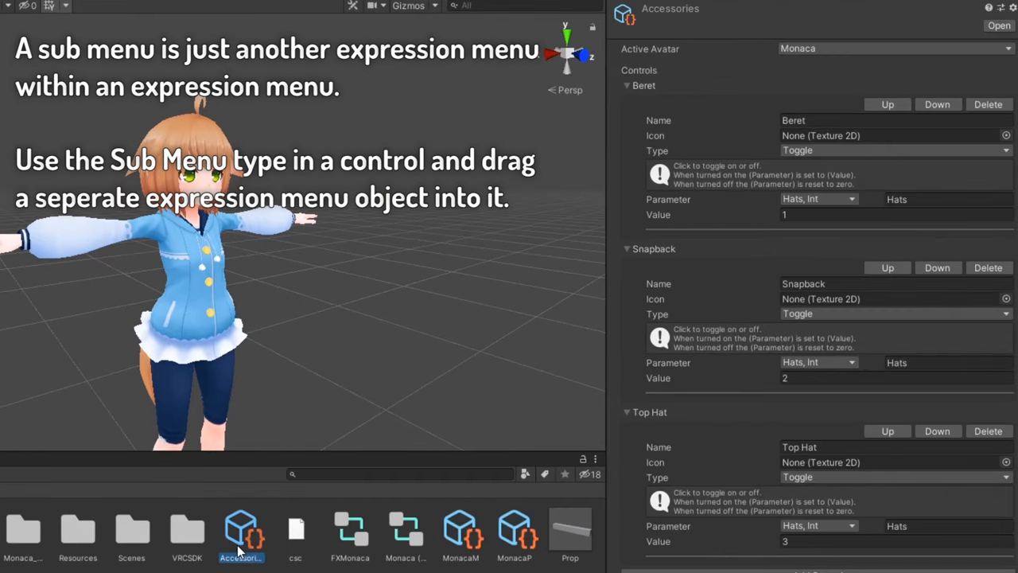
# Add a Hats submenu to MonacaM, Build & Test, and equip the beret in VRChat
pyautogui.click(460, 529)
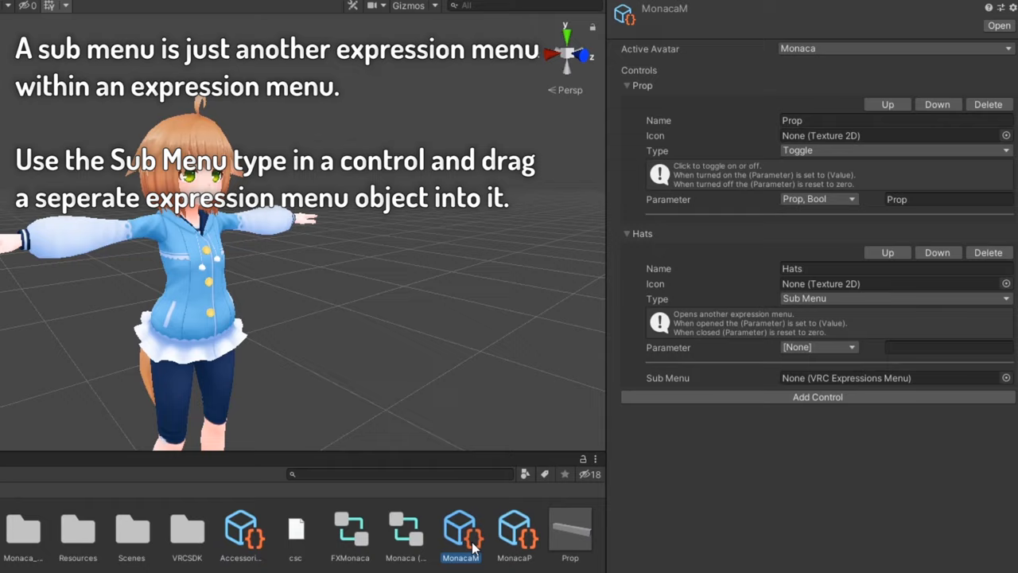
pyautogui.click(891, 378)
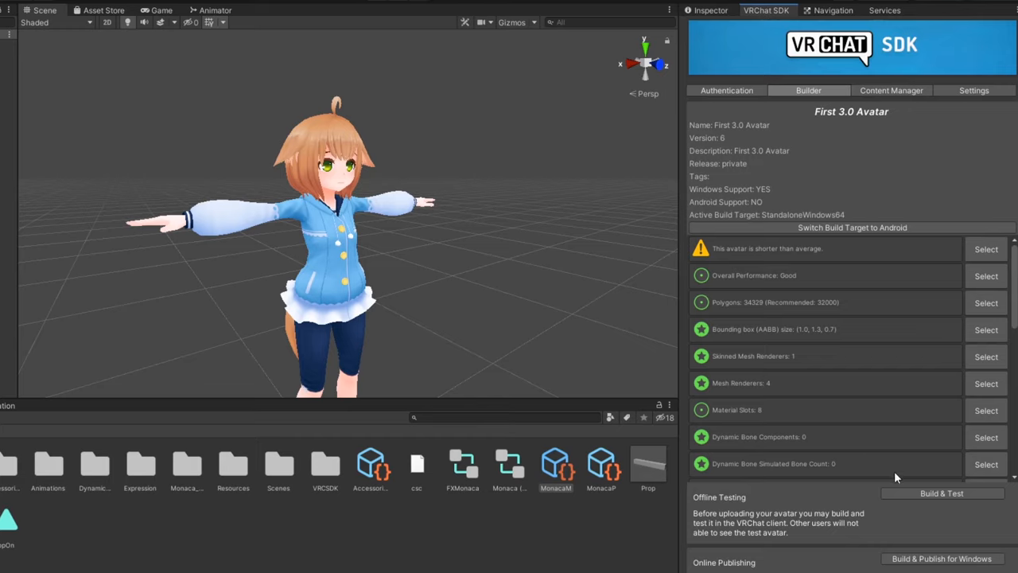
pyautogui.click(942, 559)
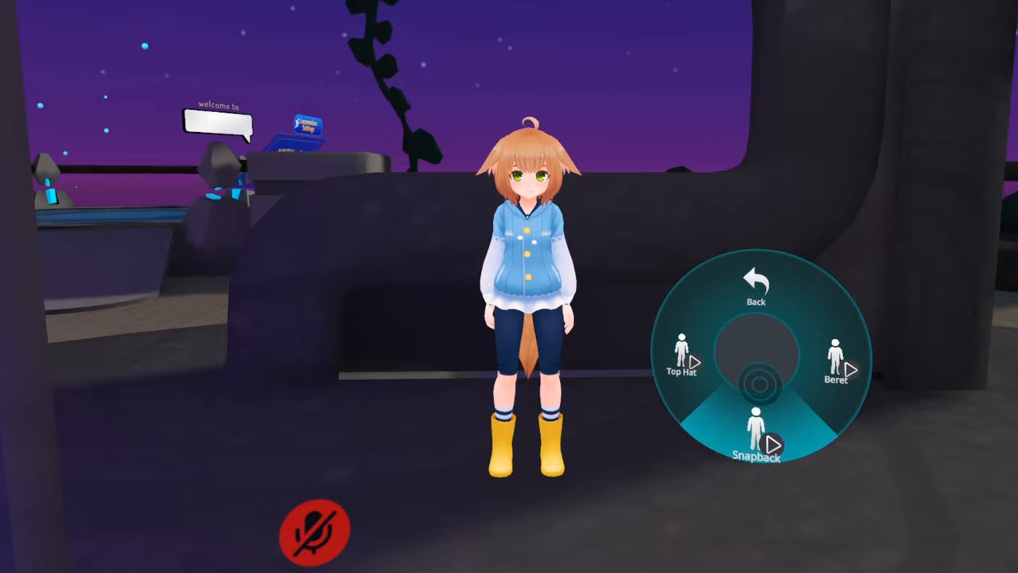
pyautogui.click(836, 358)
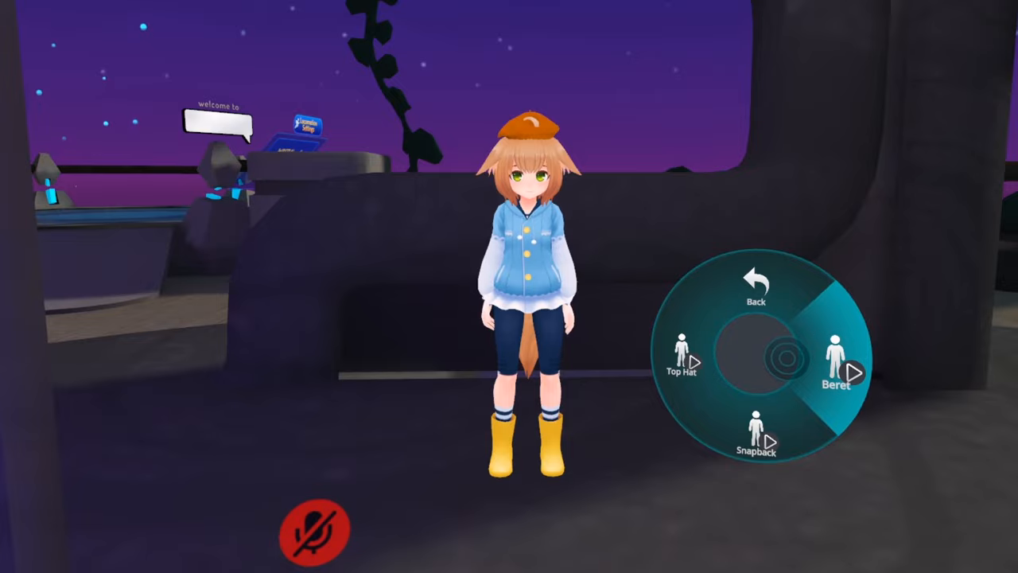